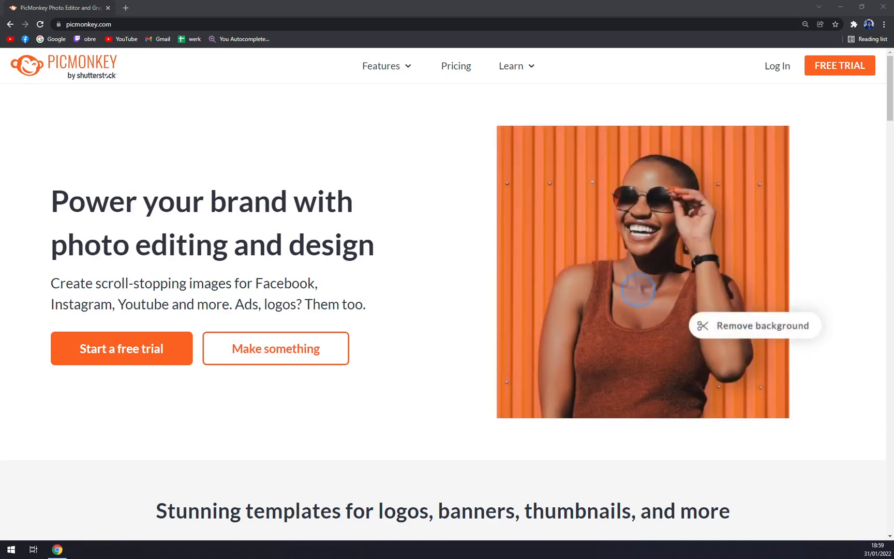
Step: Browse the PicMonkey home page by scrolling down and back up
click(754, 325)
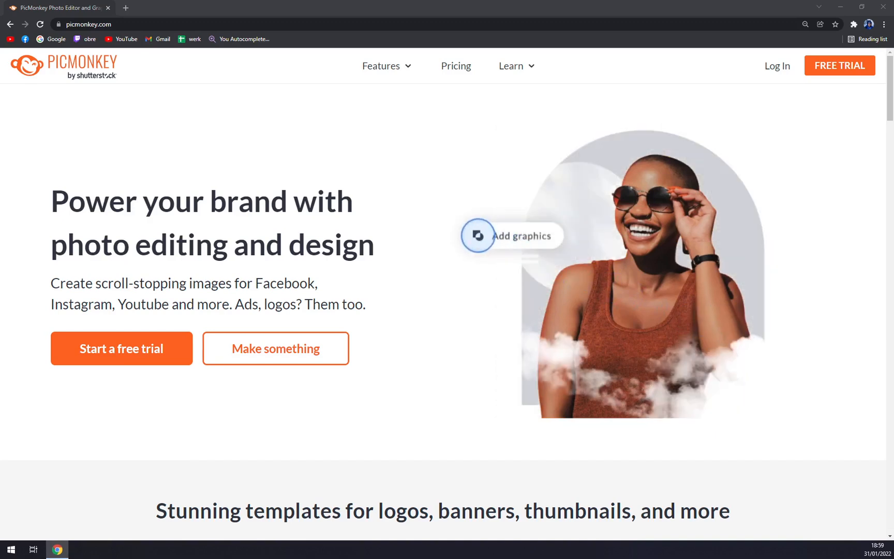
mouse_move(614, 298)
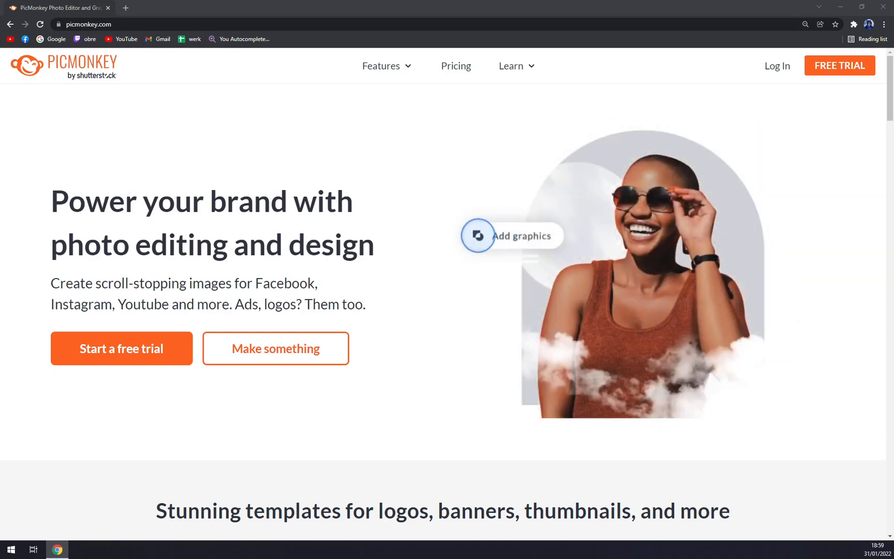
scroll(down, 3)
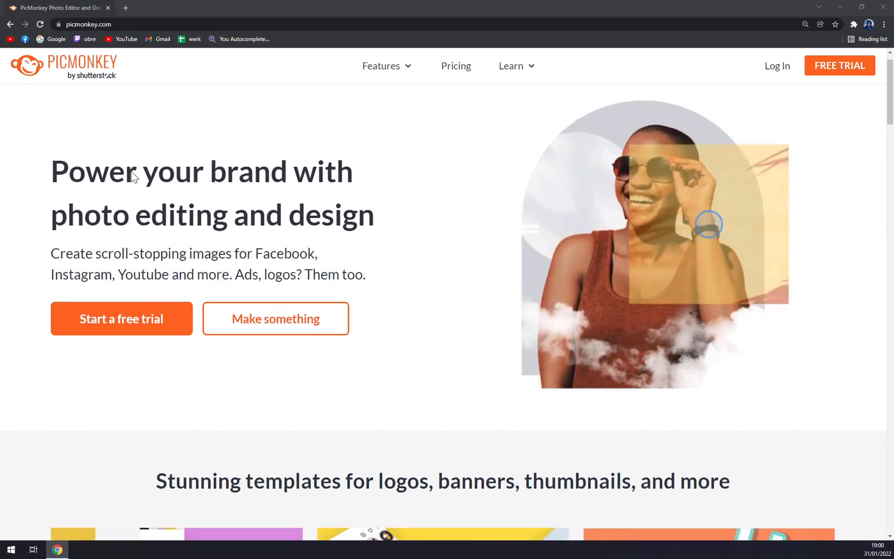
scroll(down, 3)
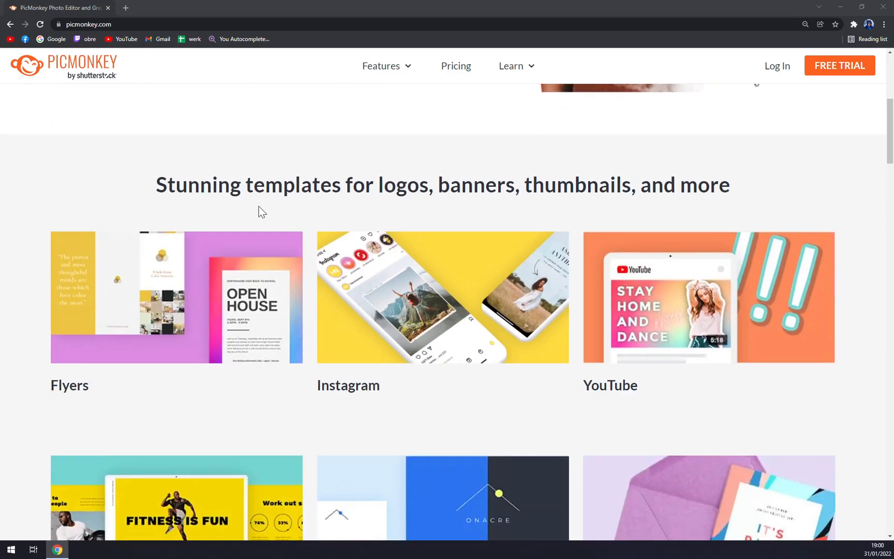
scroll(down, 3)
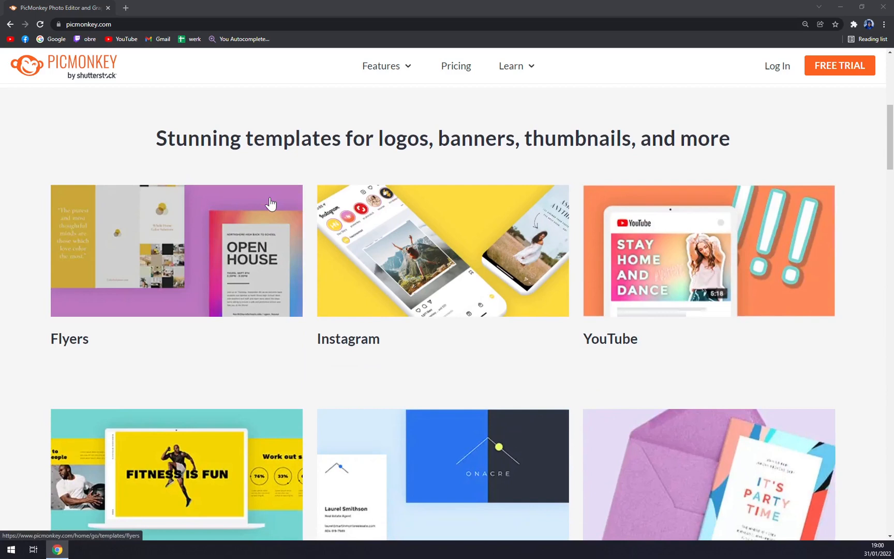
scroll(down, 3)
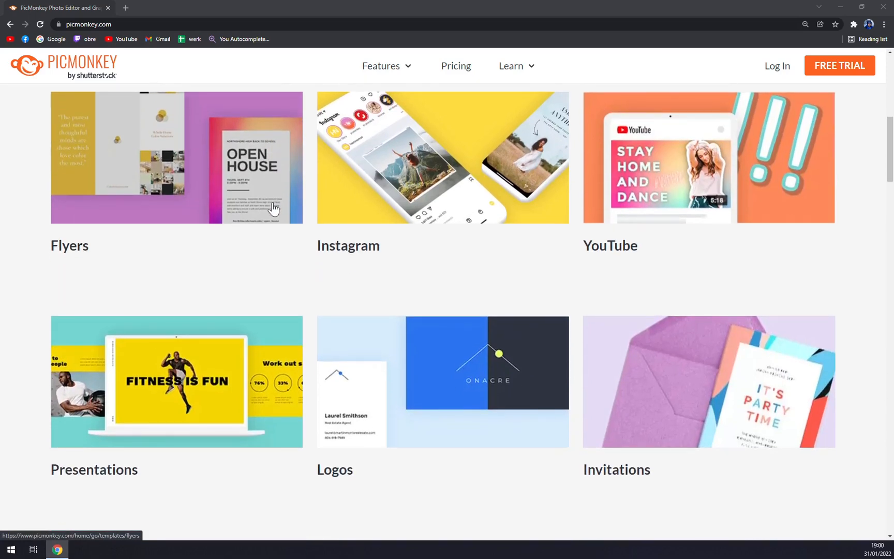
scroll(up, 3)
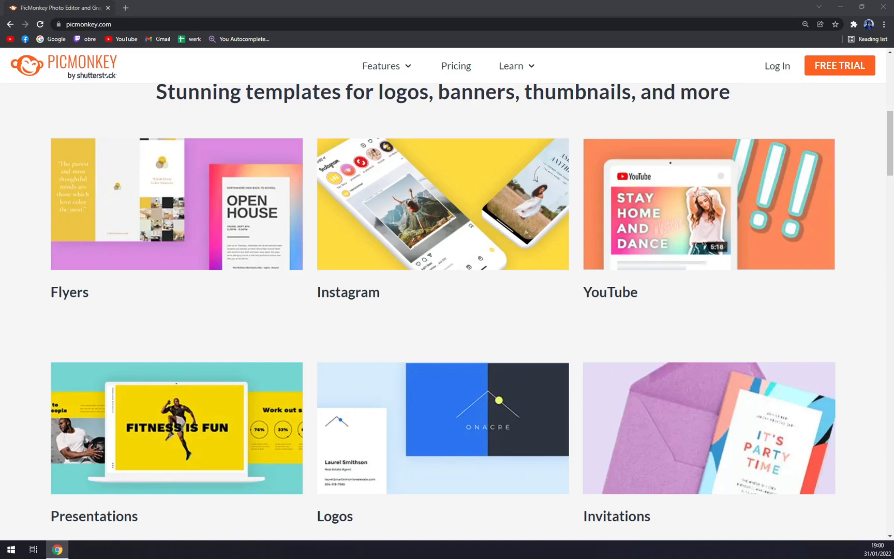
scroll(up, 3)
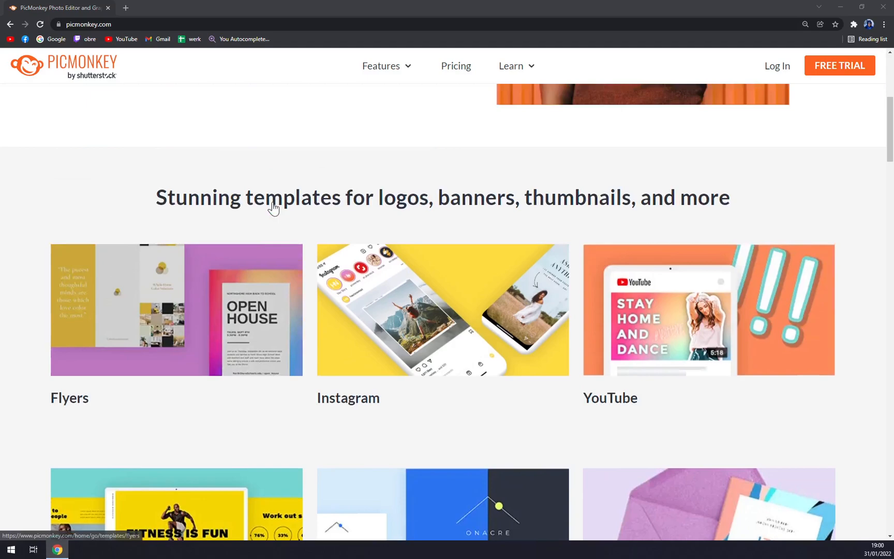
scroll(up, 3)
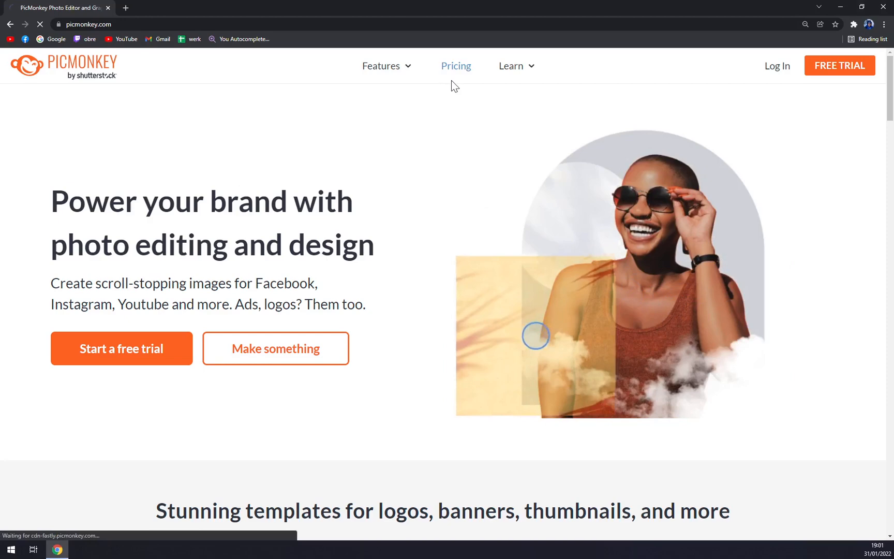
Step: Go to the Pricing page and look over the Basic, Pro and Business plans
click(456, 66)
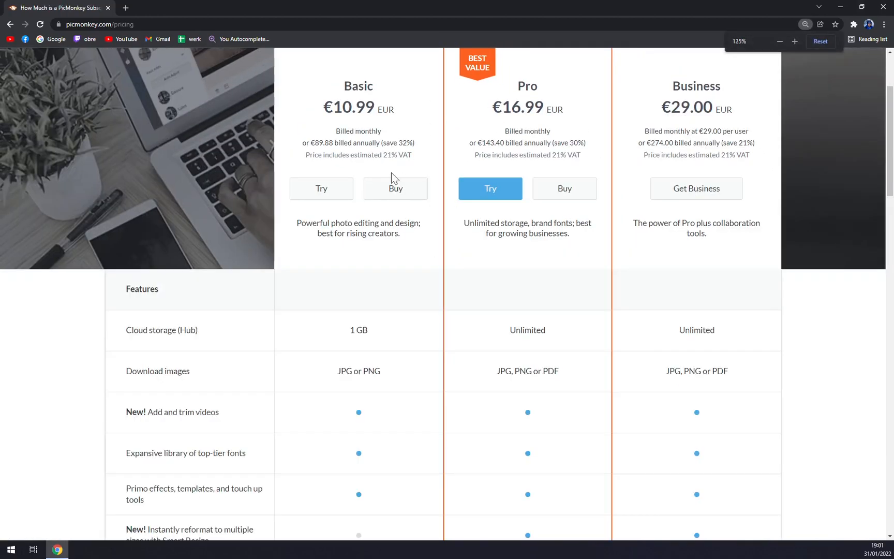
scroll(up, 3)
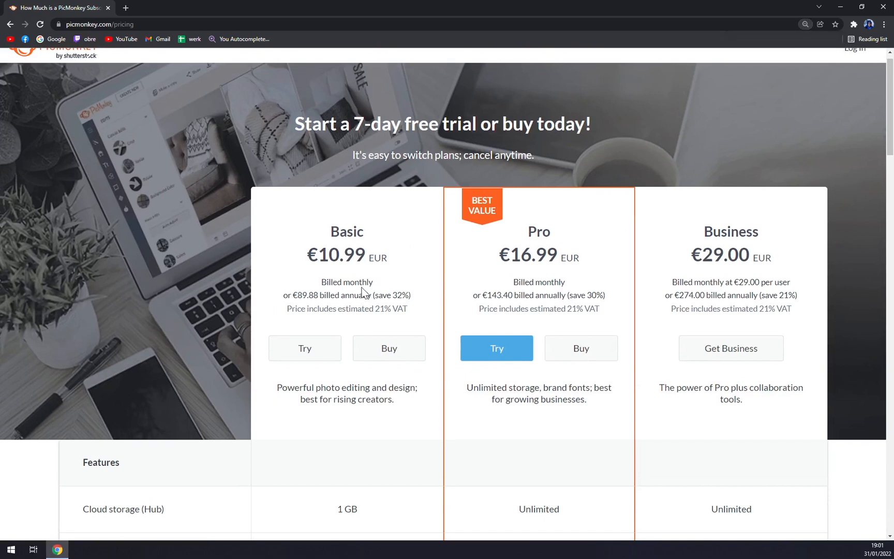
mouse_move(327, 276)
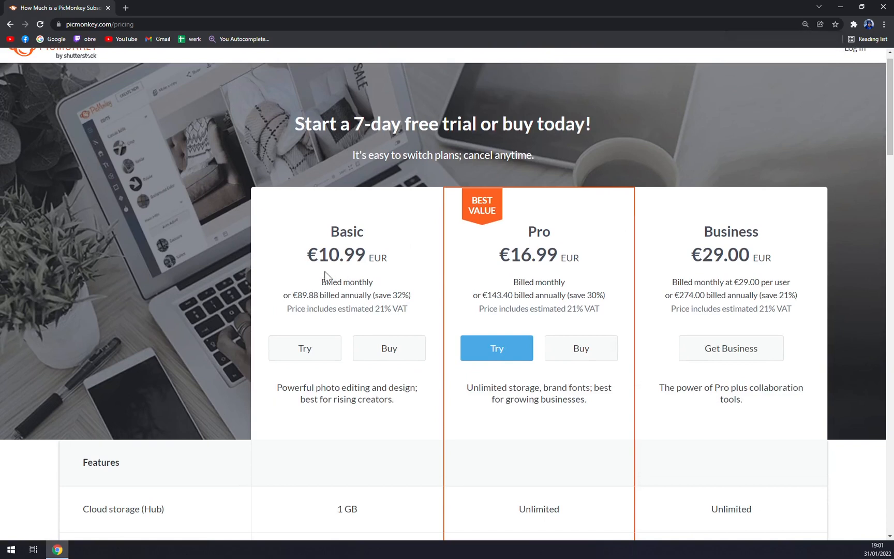
mouse_move(327, 278)
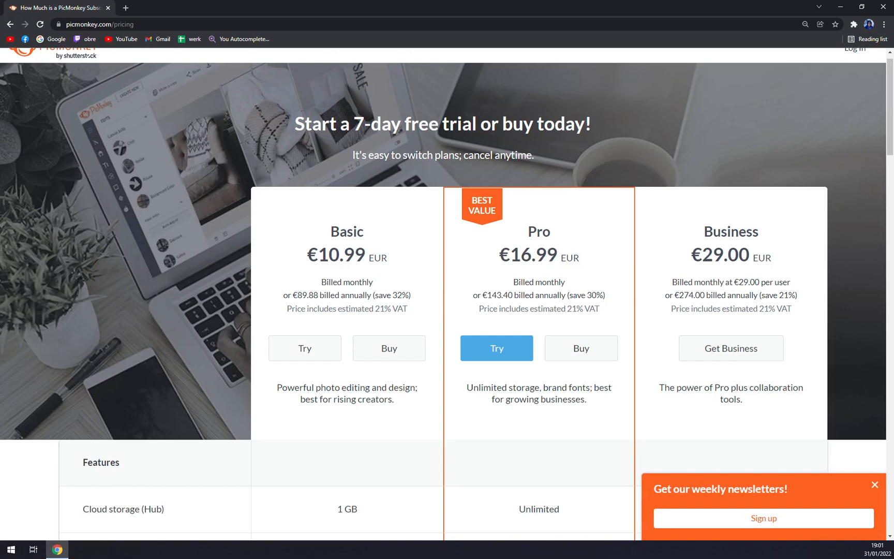
double_click(307, 295)
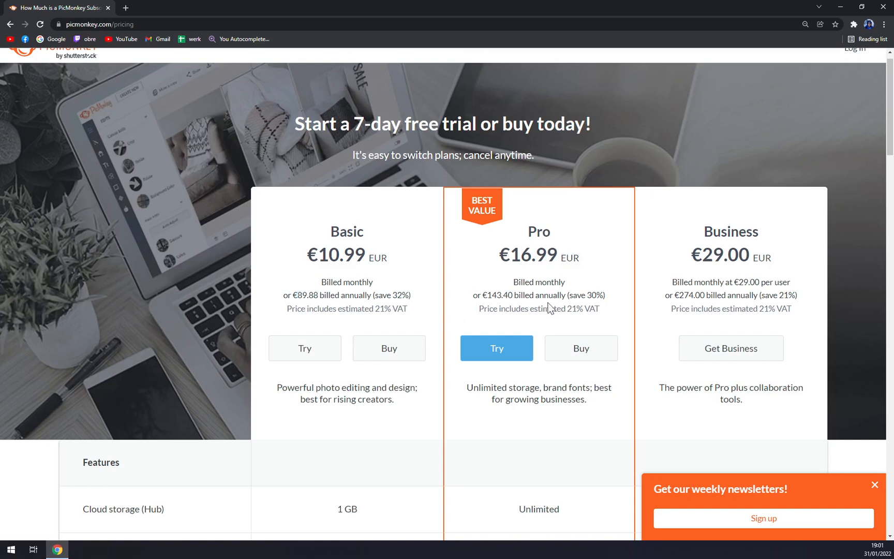
scroll(down, 3)
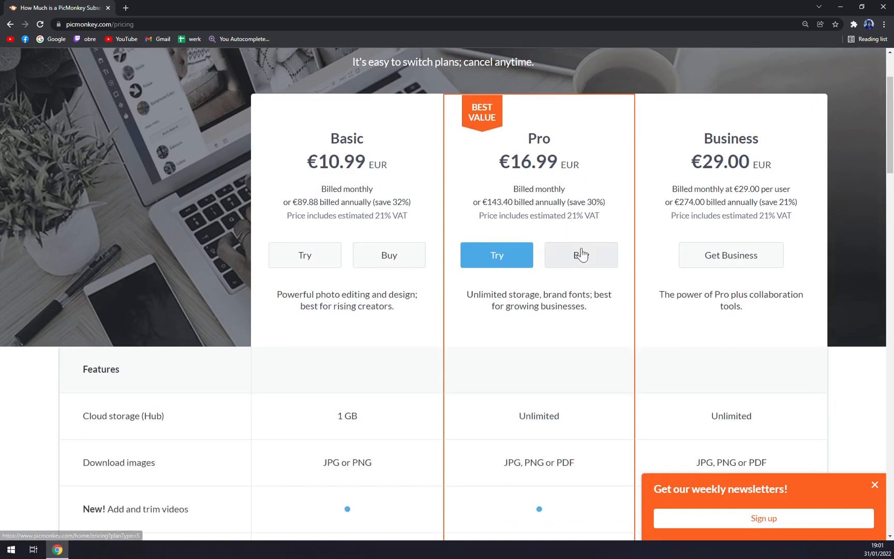
Step: Dismiss the weekly newsletter pop-up and scroll through the plan feature comparison
click(875, 484)
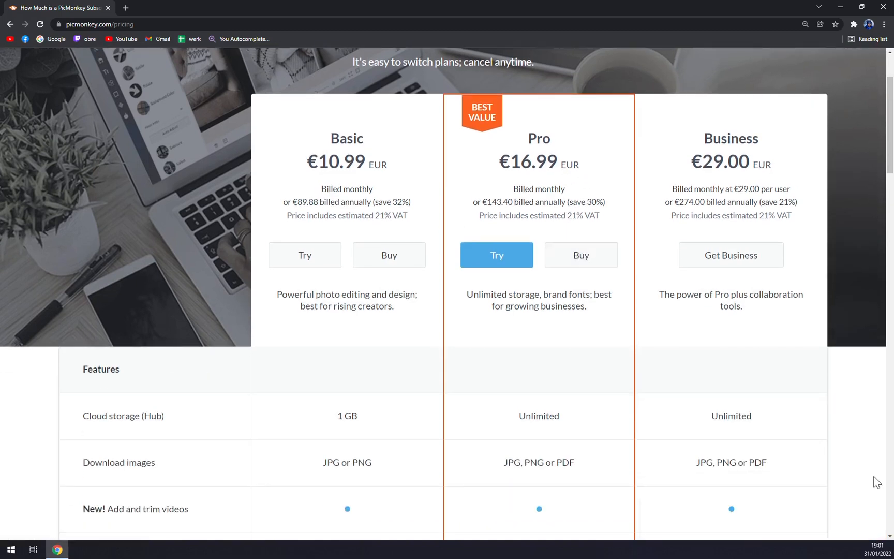
mouse_move(770, 176)
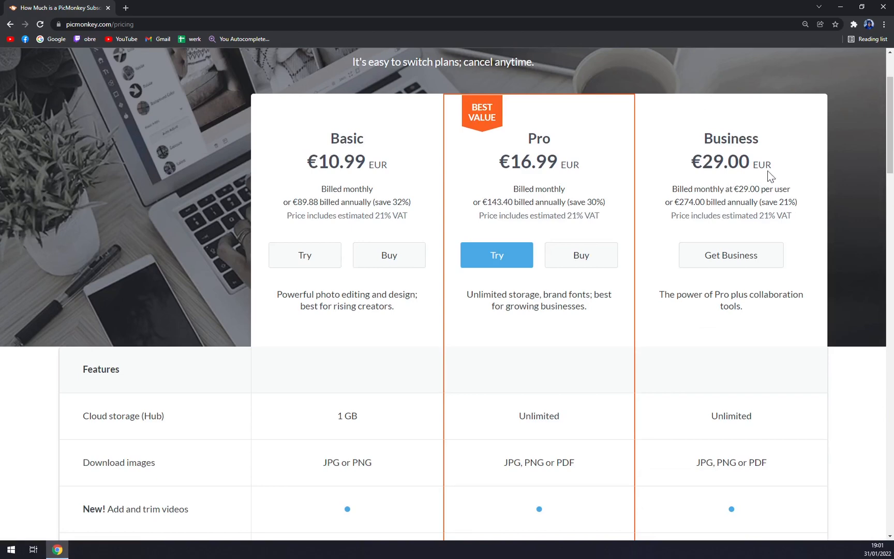
scroll(down, 3)
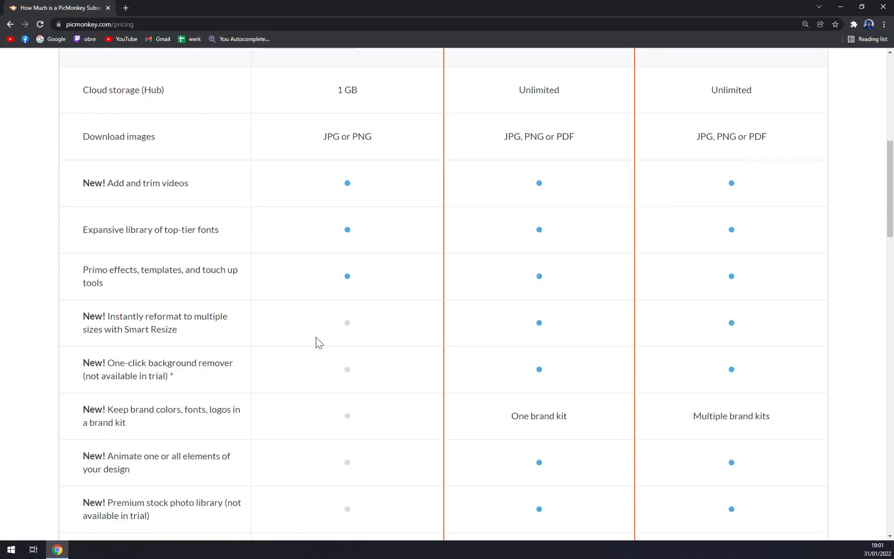
scroll(down, 3)
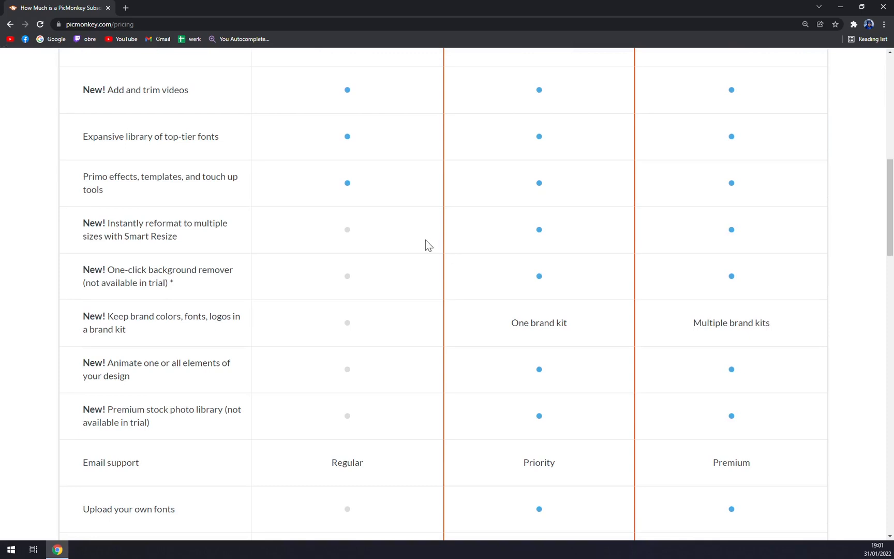
mouse_move(216, 247)
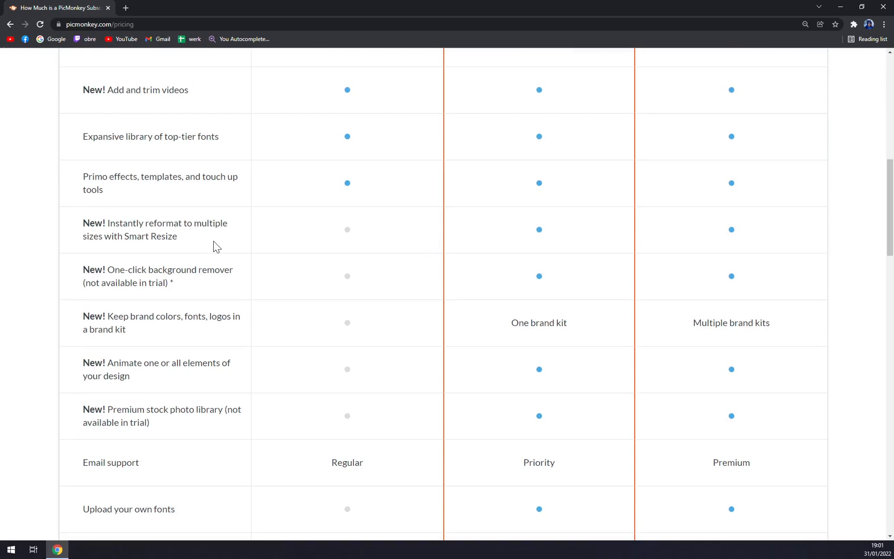
scroll(up, 3)
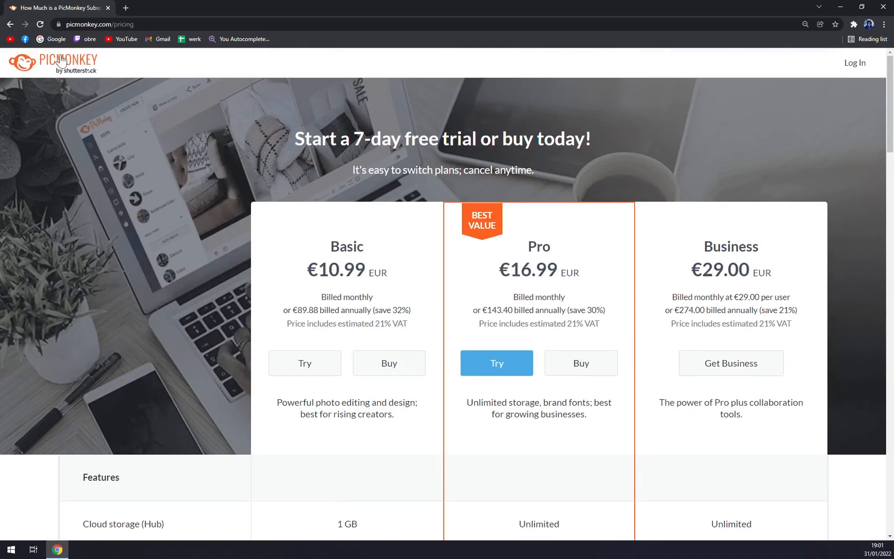
Step: From the home page, start a free-trial sign-up with a chosen Google account
click(51, 62)
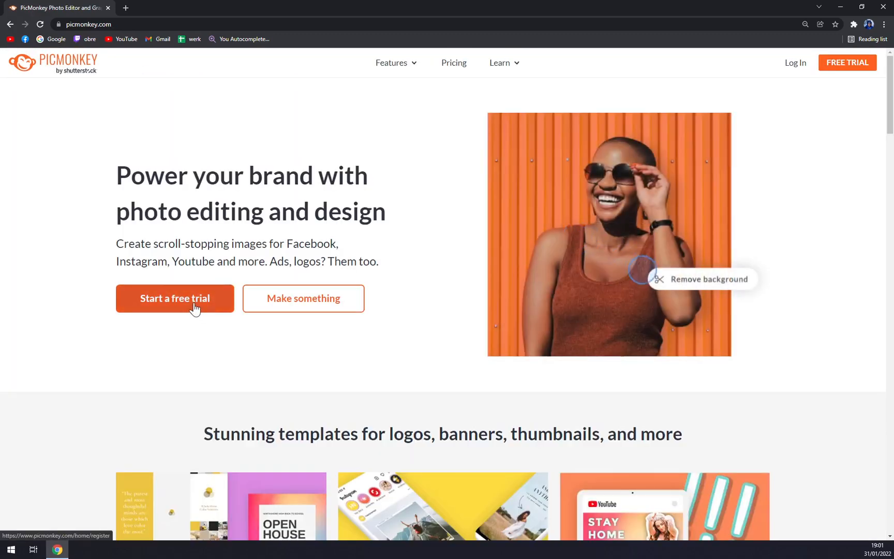
click(174, 298)
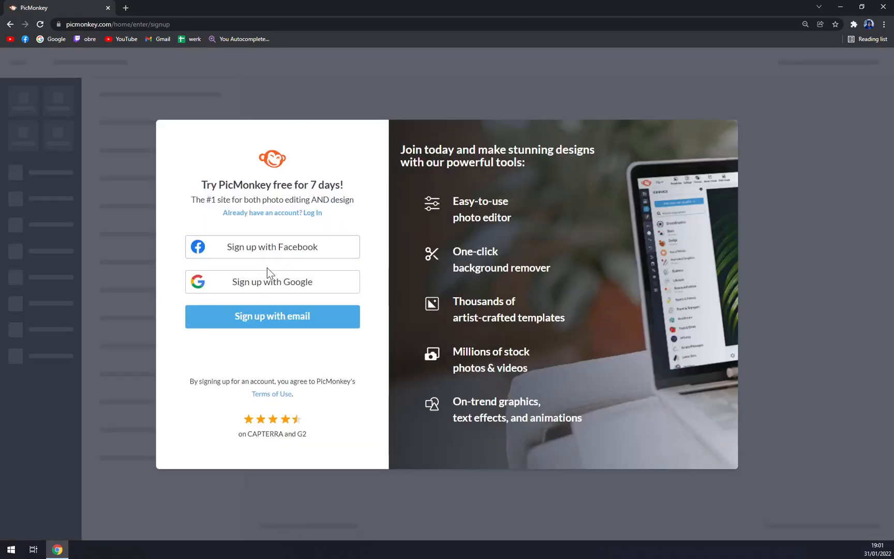
click(273, 281)
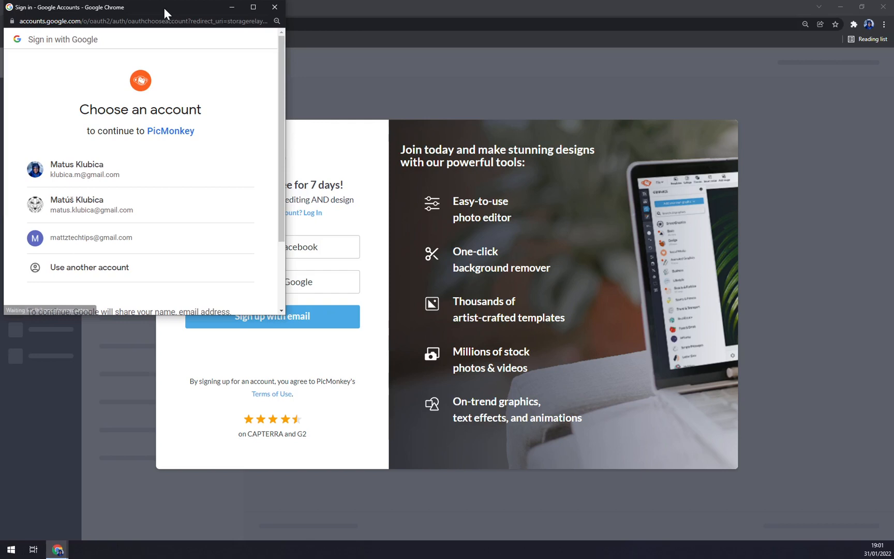
mouse_move(191, 15)
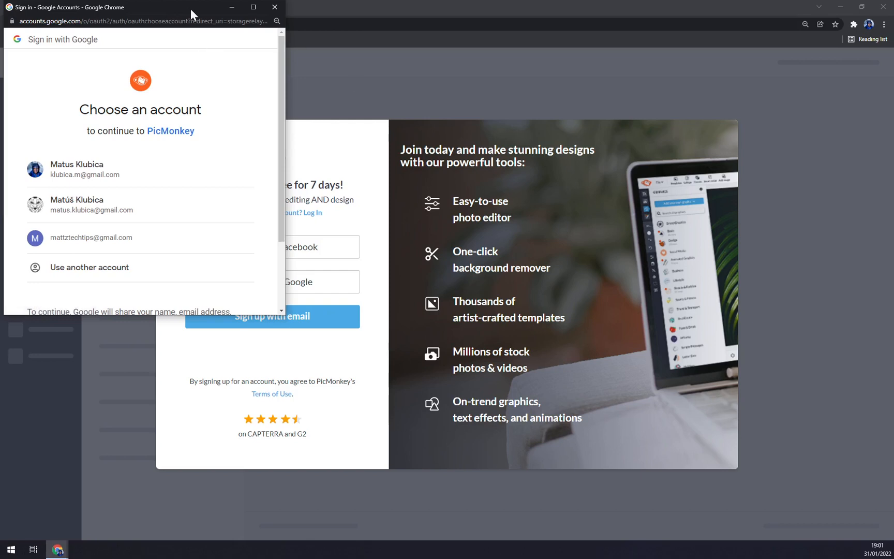
click(274, 7)
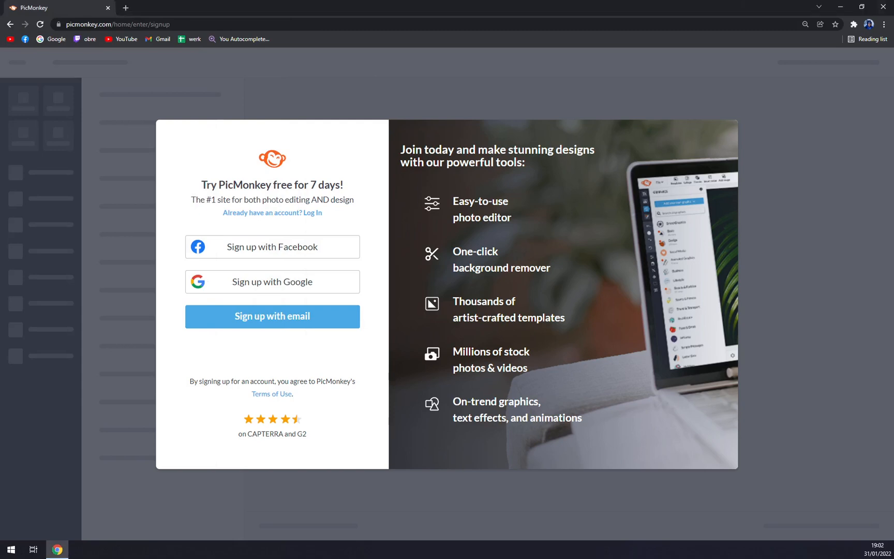
Step: Pass the plan-choice step, switching prices to monthly and back to yearly billing
click(272, 317)
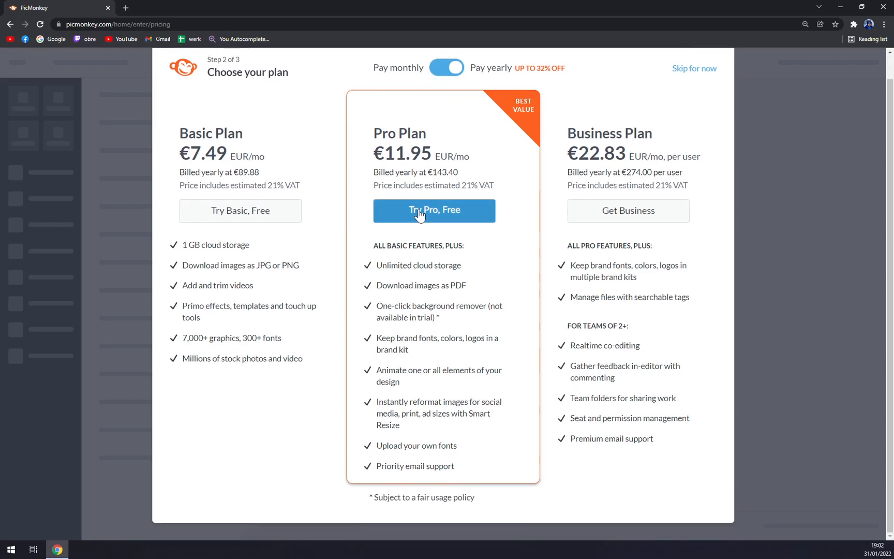
click(447, 67)
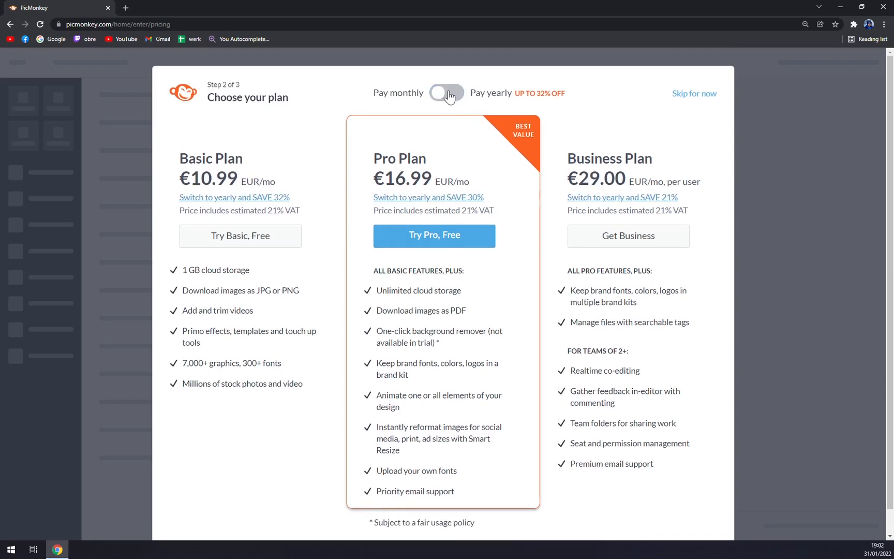
click(446, 93)
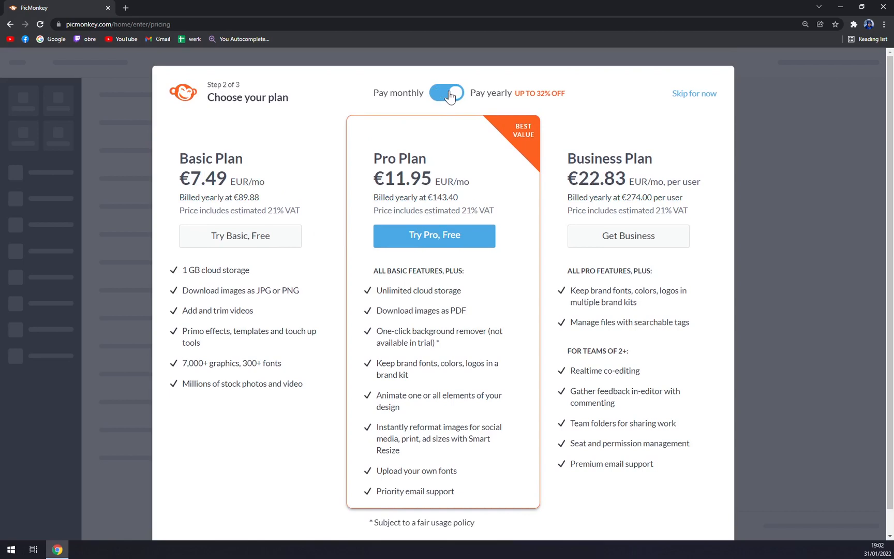
click(694, 93)
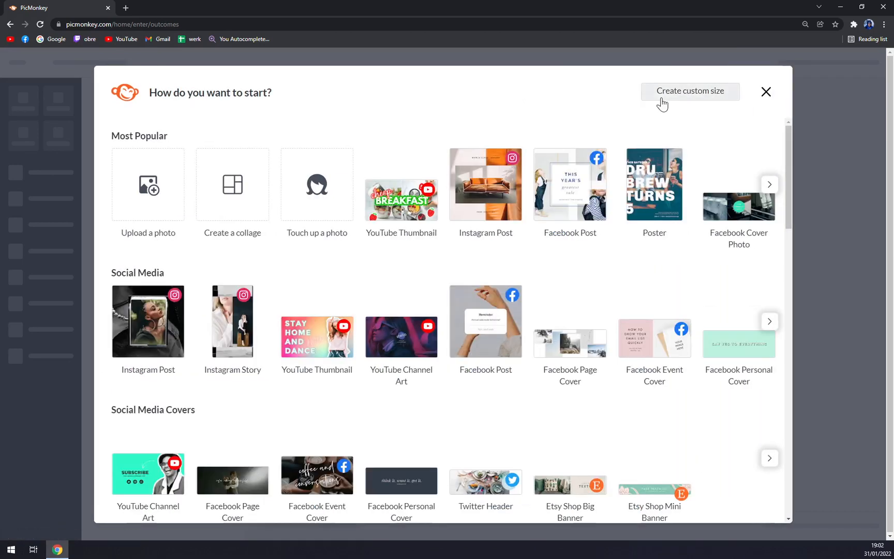
mouse_move(333, 144)
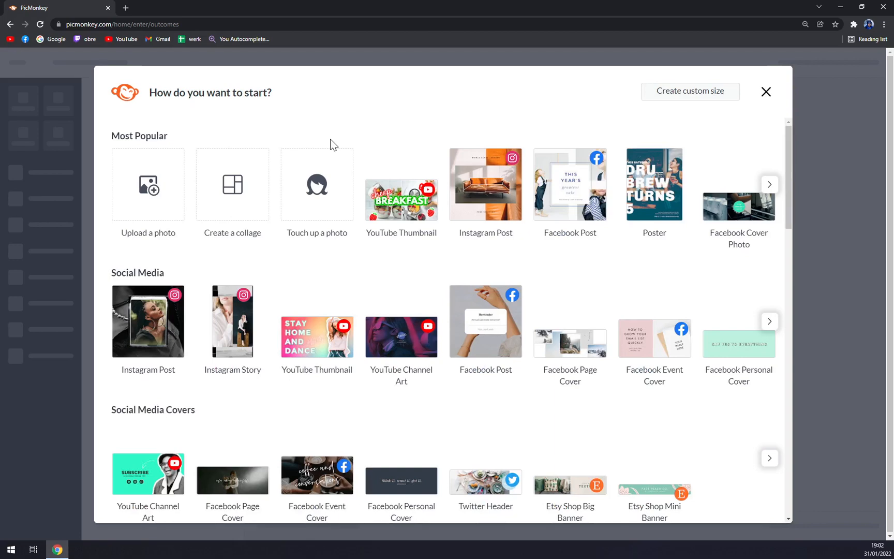
mouse_move(260, 107)
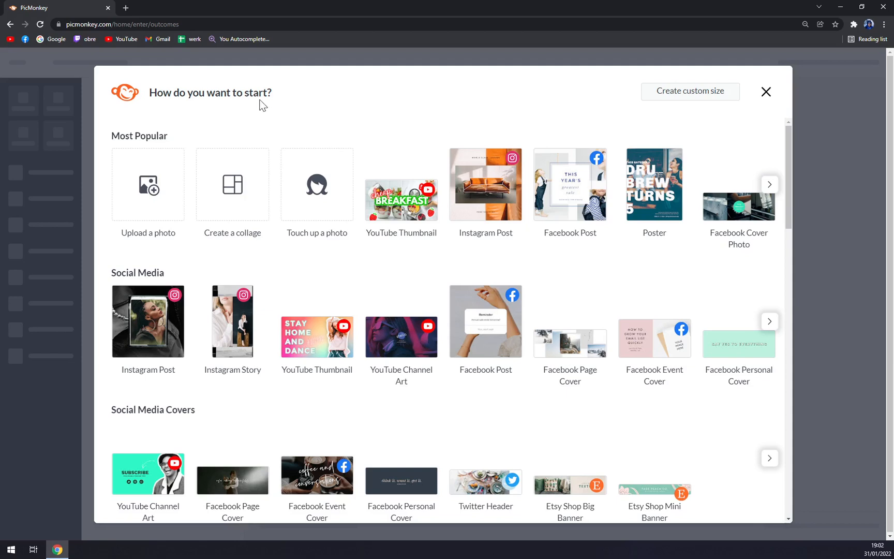
mouse_move(465, 119)
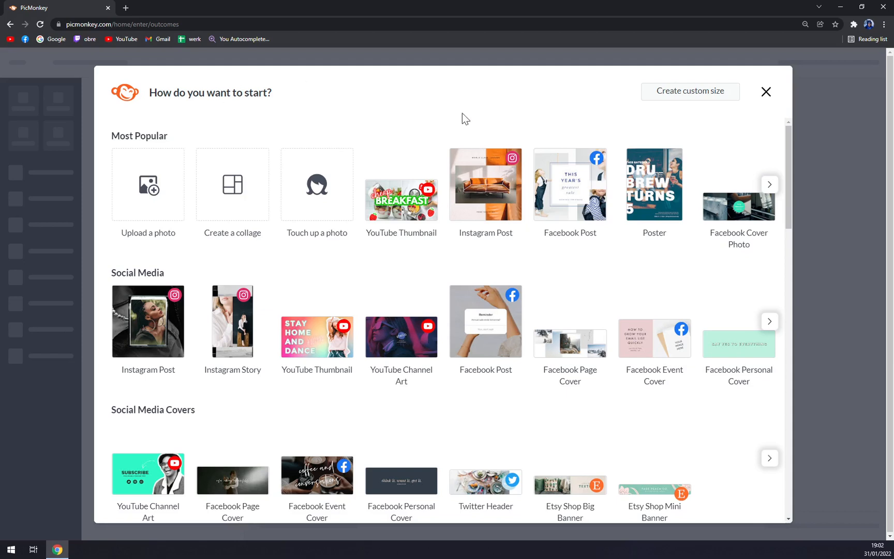
mouse_move(199, 99)
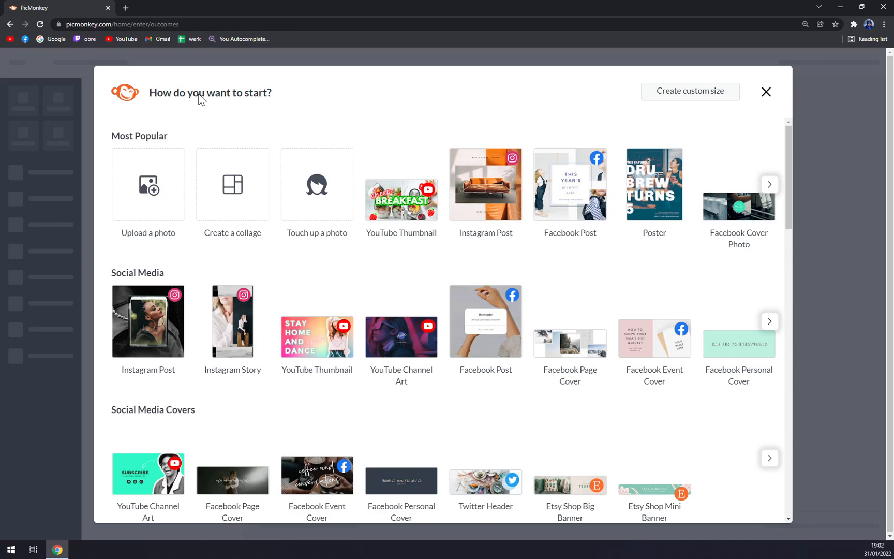
Step: Upload lake pier.jpg from the computer as the new design
click(148, 184)
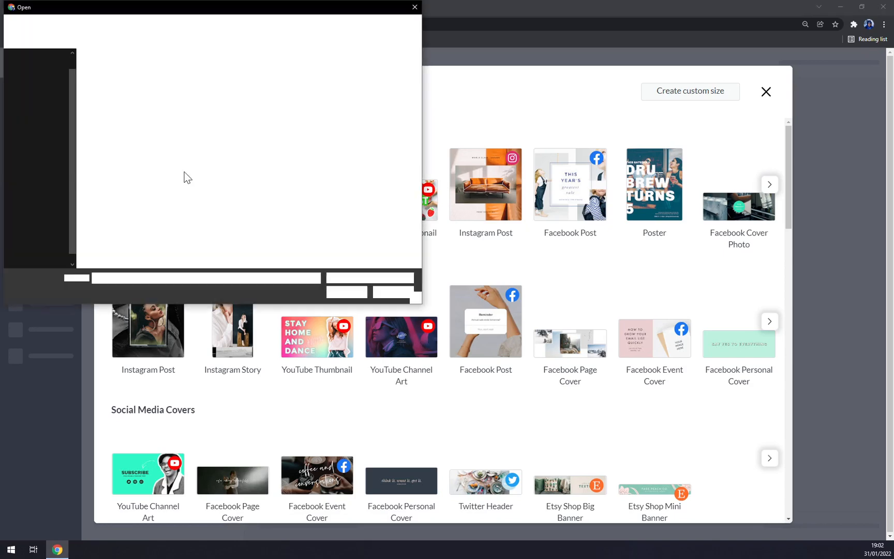
click(414, 7)
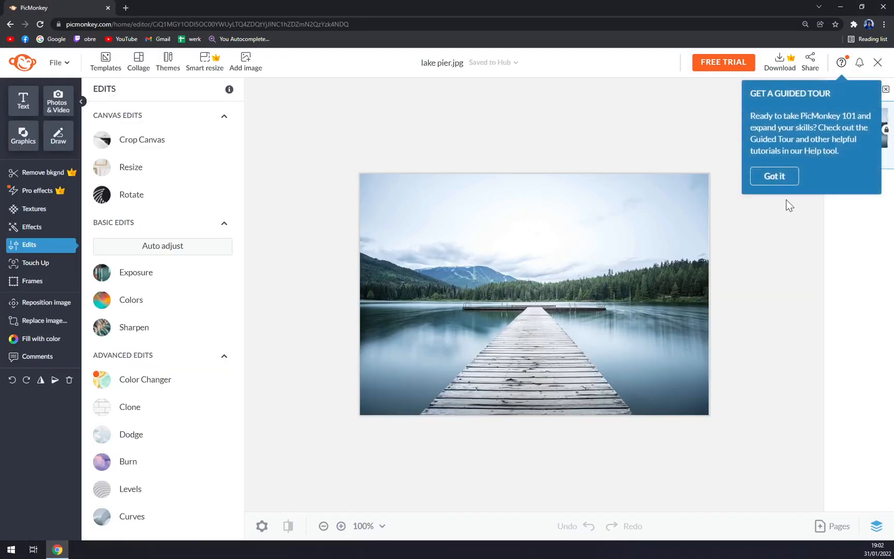
Step: Dismiss the Guided Tour popup and try an option in the Edits panel
click(773, 175)
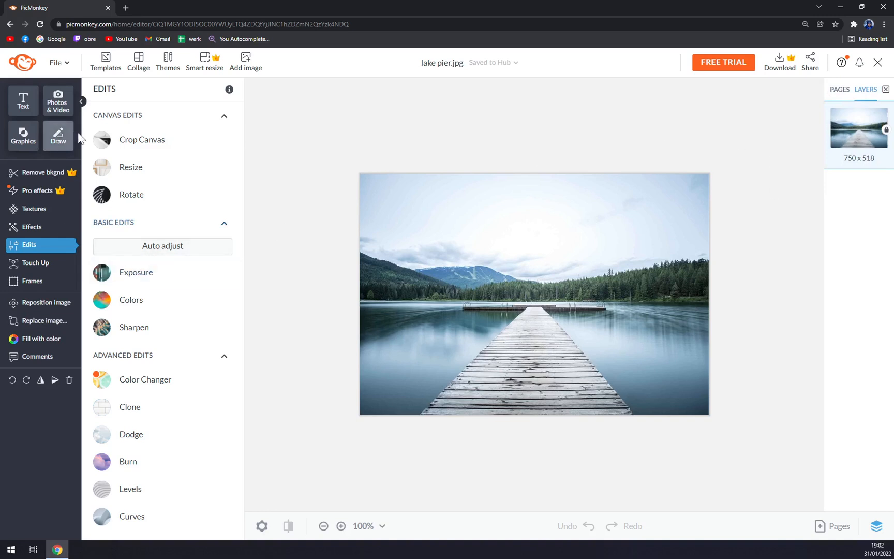
mouse_move(603, 126)
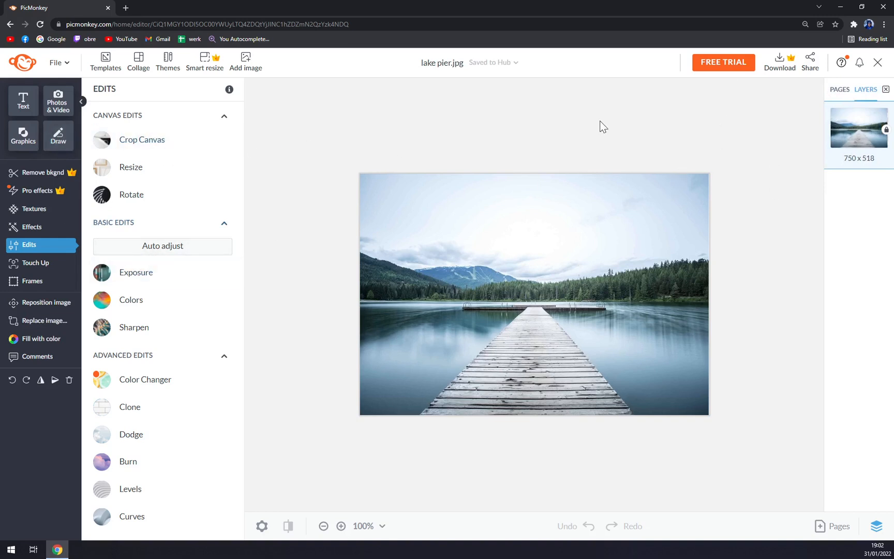
mouse_move(591, 123)
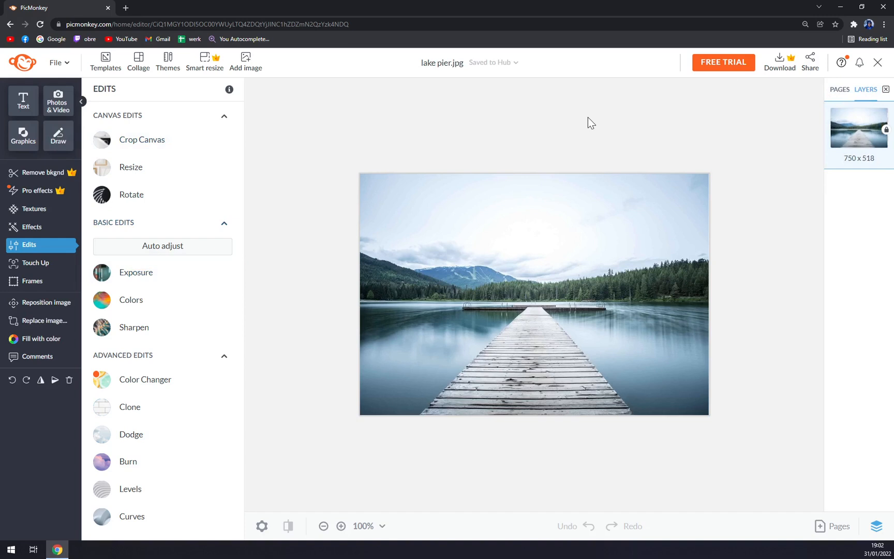
mouse_move(136, 272)
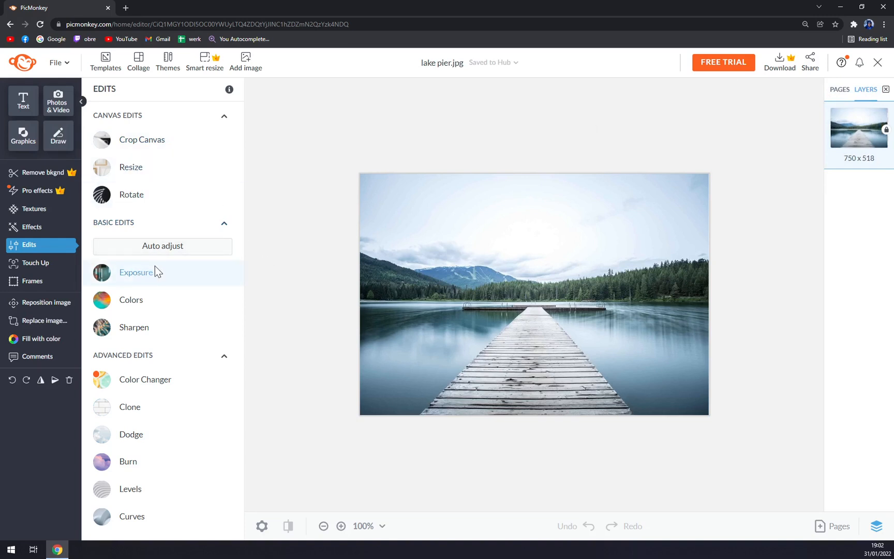
click(135, 273)
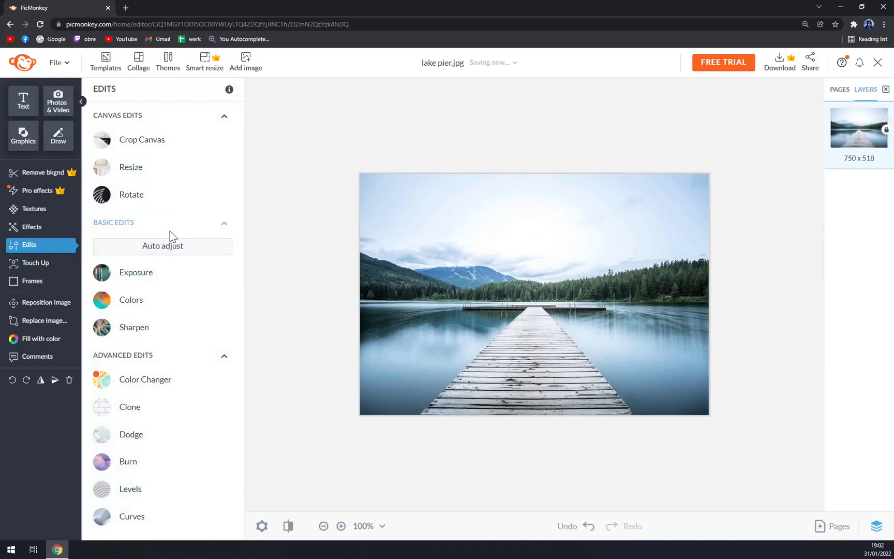
mouse_move(642, 141)
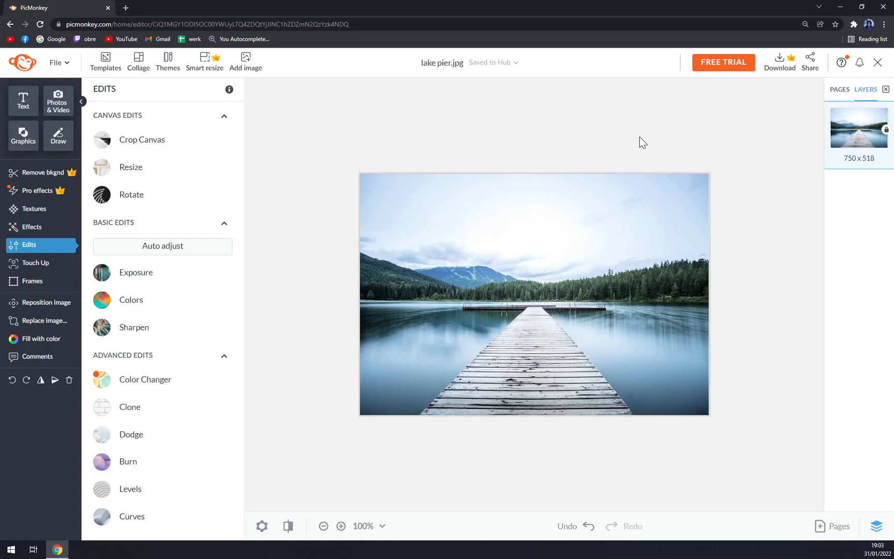
mouse_move(887, 82)
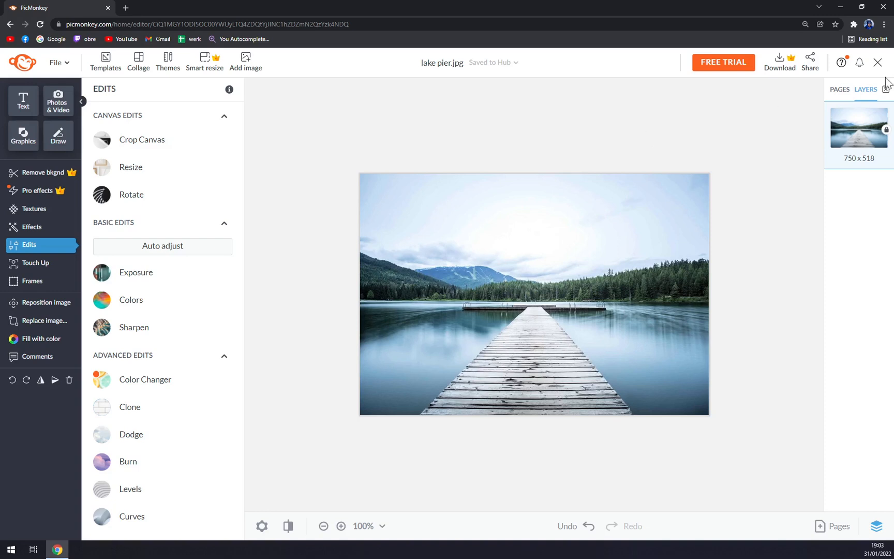
mouse_move(657, 190)
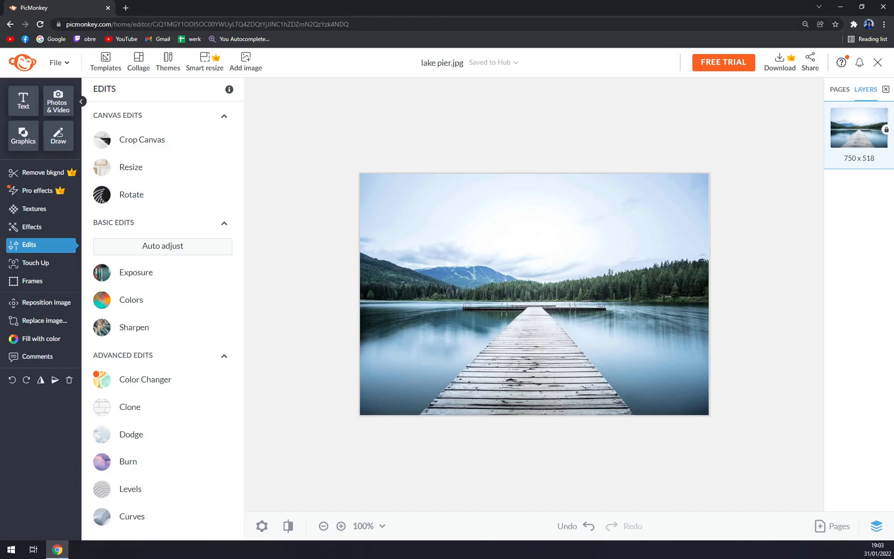
mouse_move(312, 137)
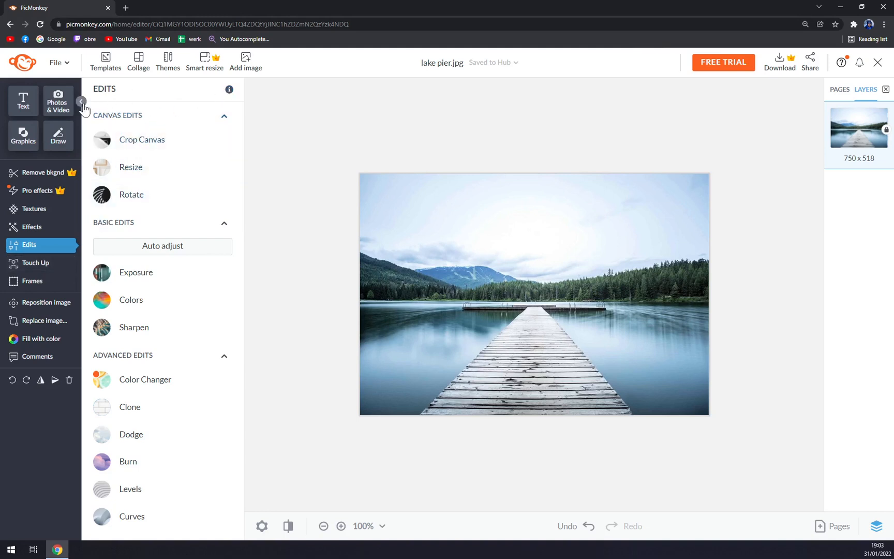
Step: Collapse the sidebar to icons, browse Crop Canvas and Rotate, then apply the unchanged rotation
click(82, 101)
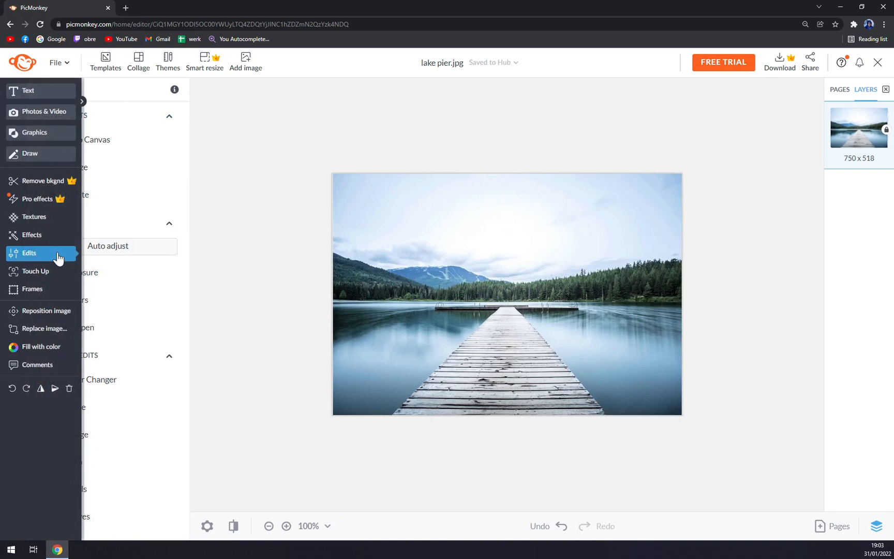
click(29, 252)
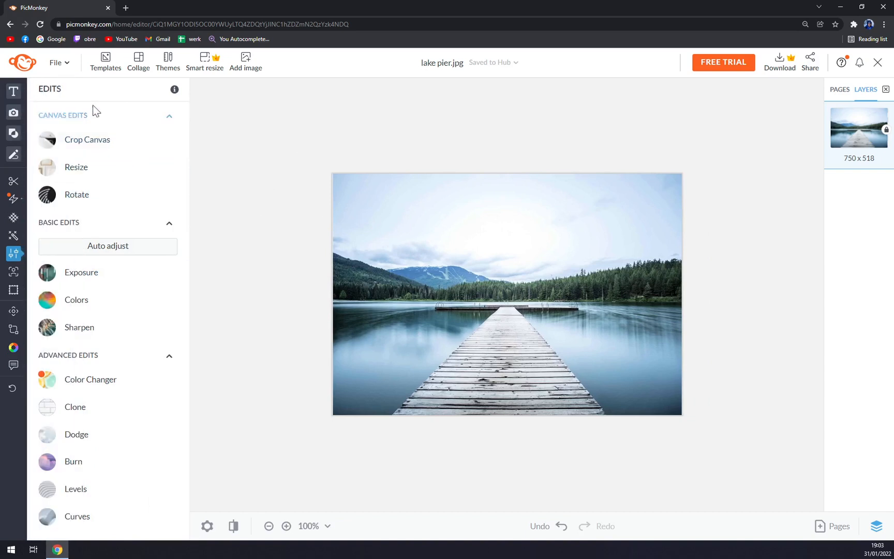
click(88, 139)
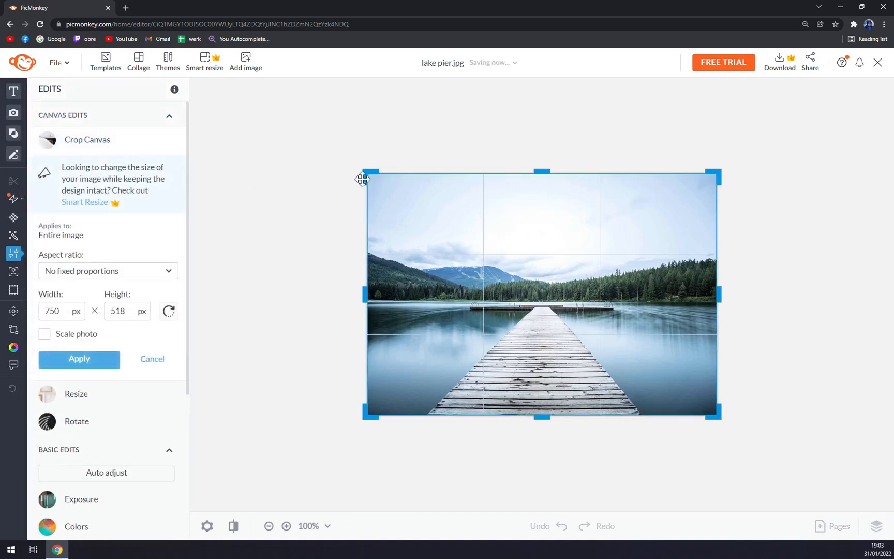
mouse_move(364, 179)
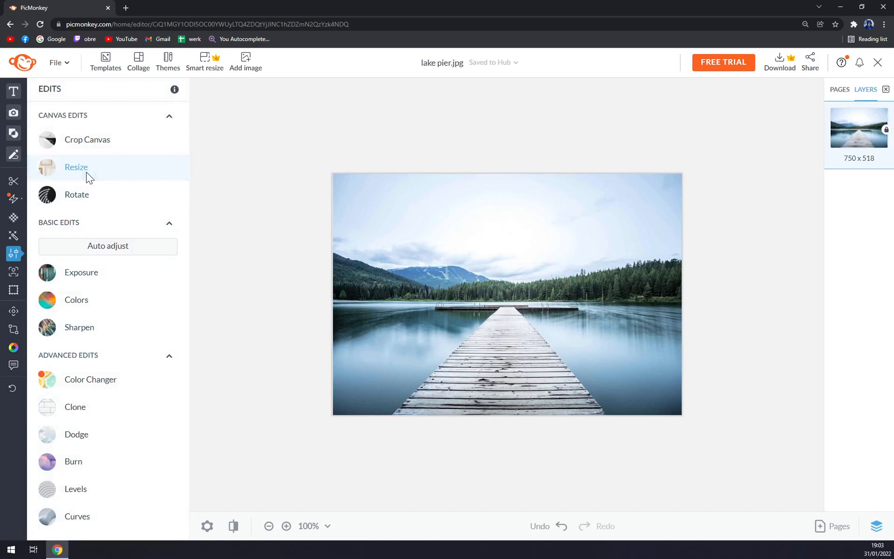
click(76, 167)
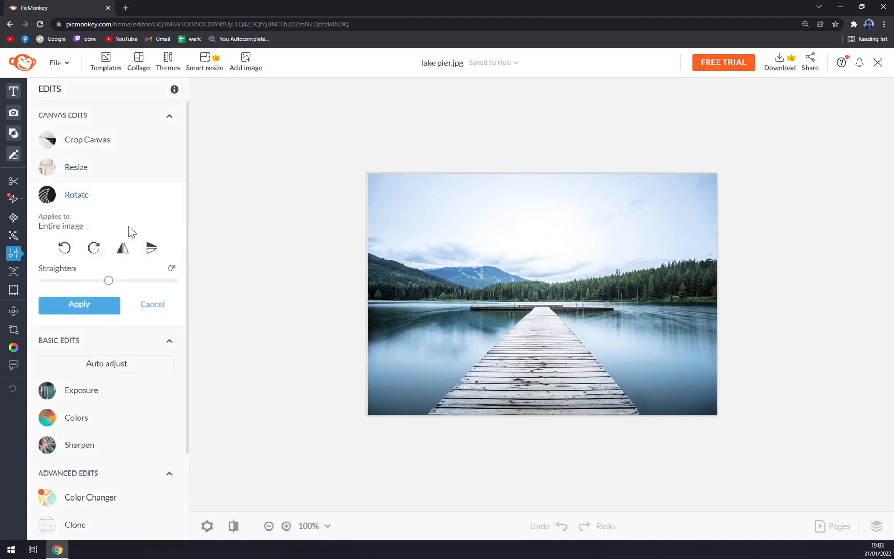
click(93, 247)
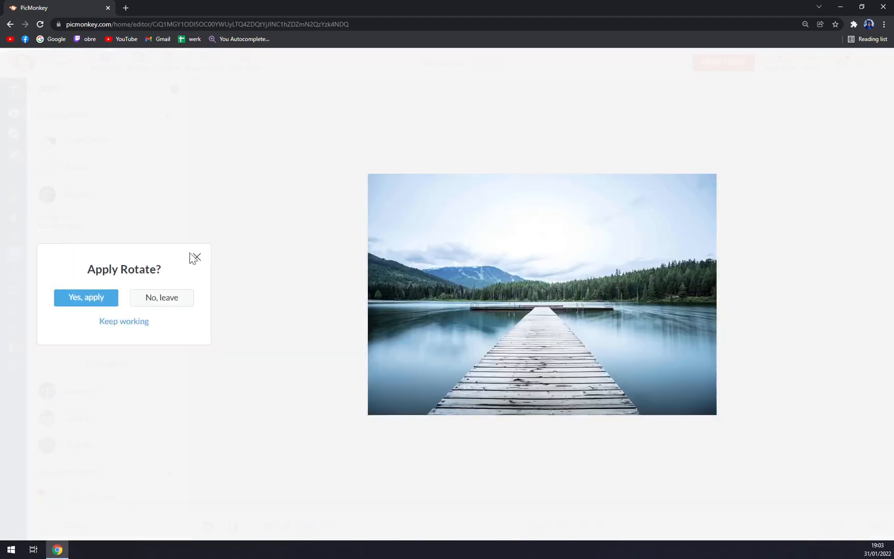
mouse_move(85, 297)
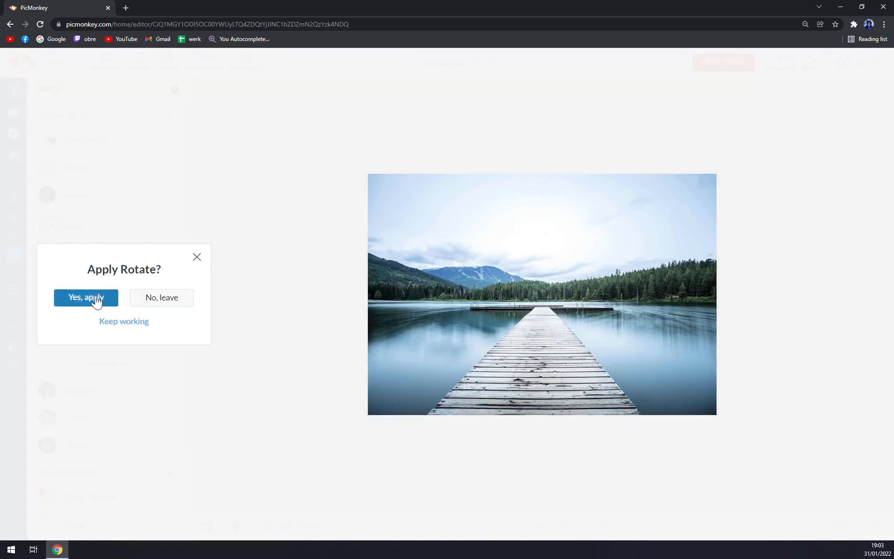
click(86, 297)
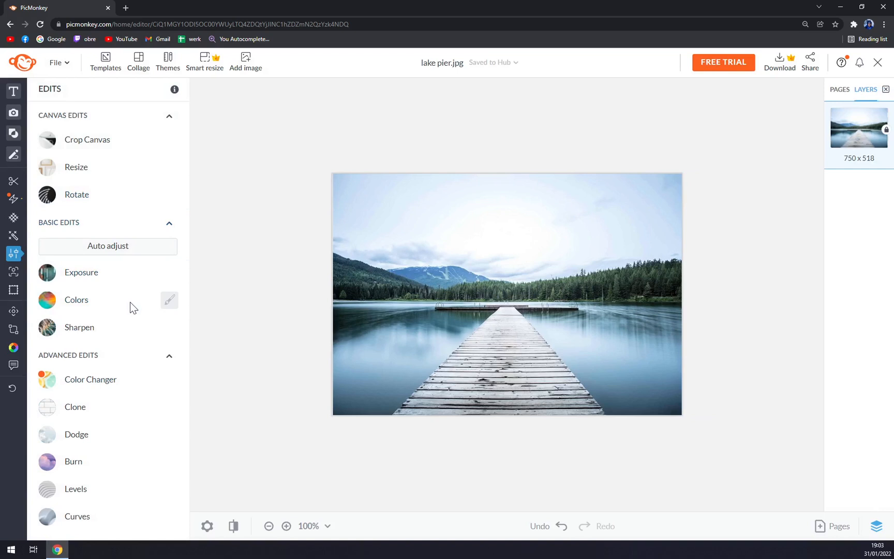
click(77, 300)
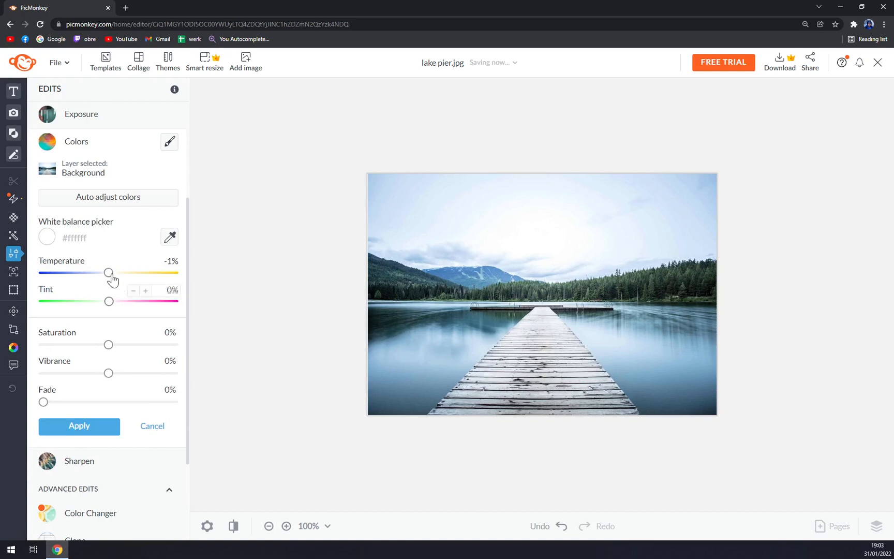
scroll(down, 3)
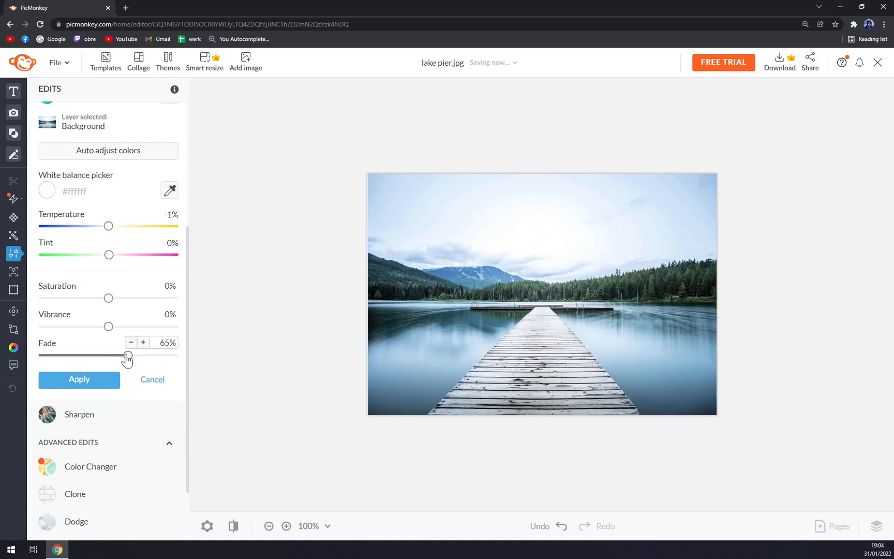
click(78, 379)
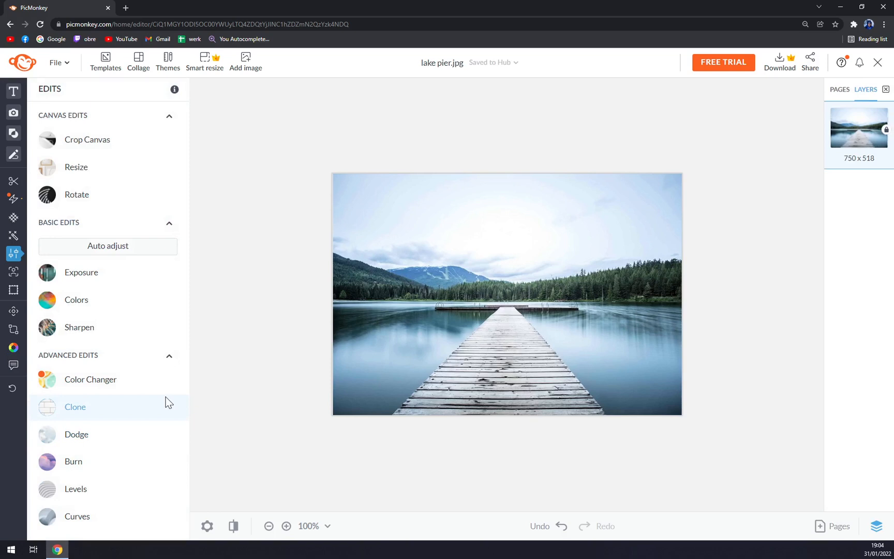
mouse_move(475, 232)
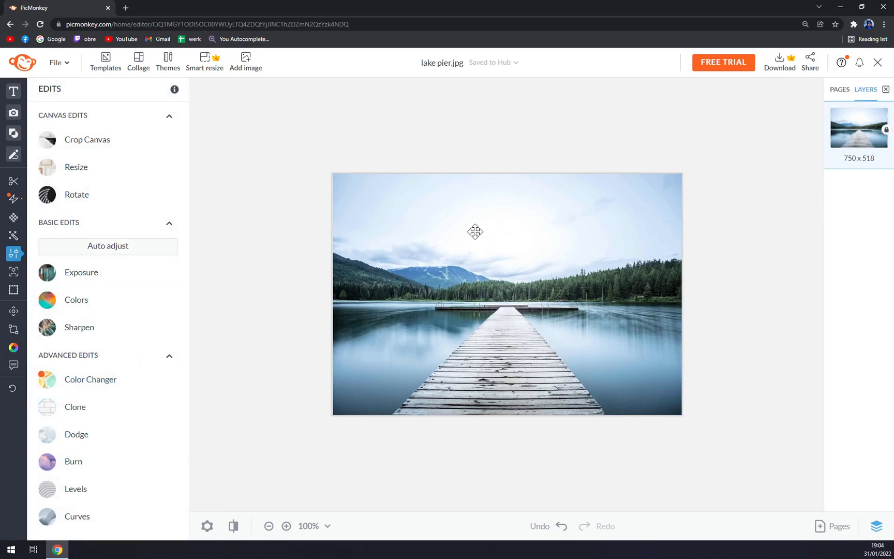
mouse_move(108, 246)
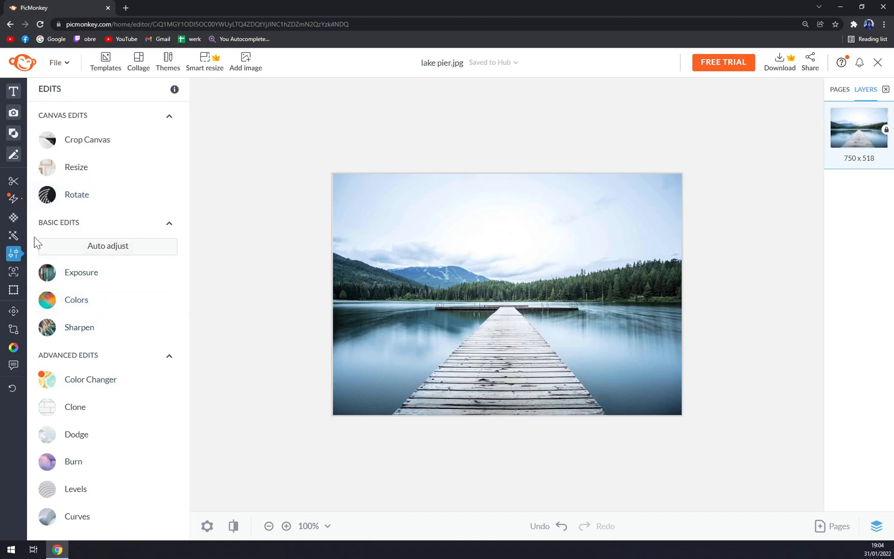
Step: Try Color Changer on a colour range, cancel it, and show the text tools
click(90, 379)
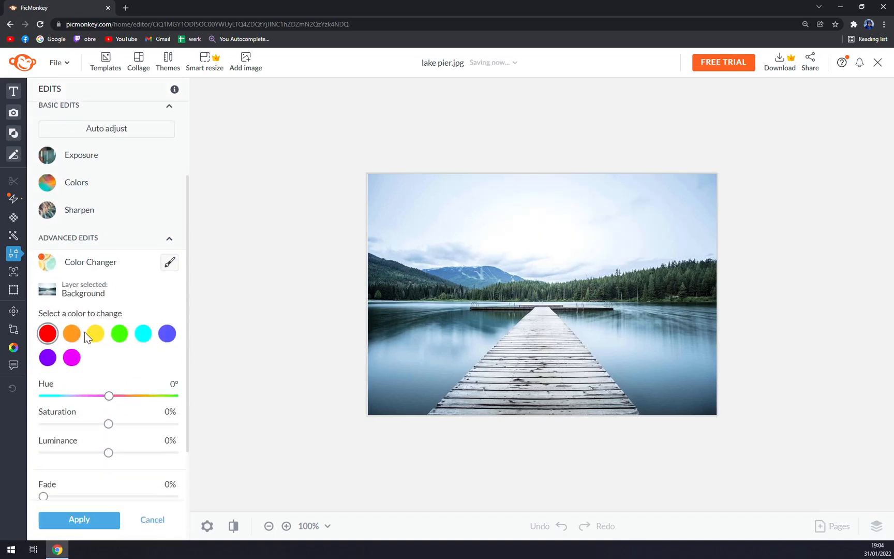
click(71, 334)
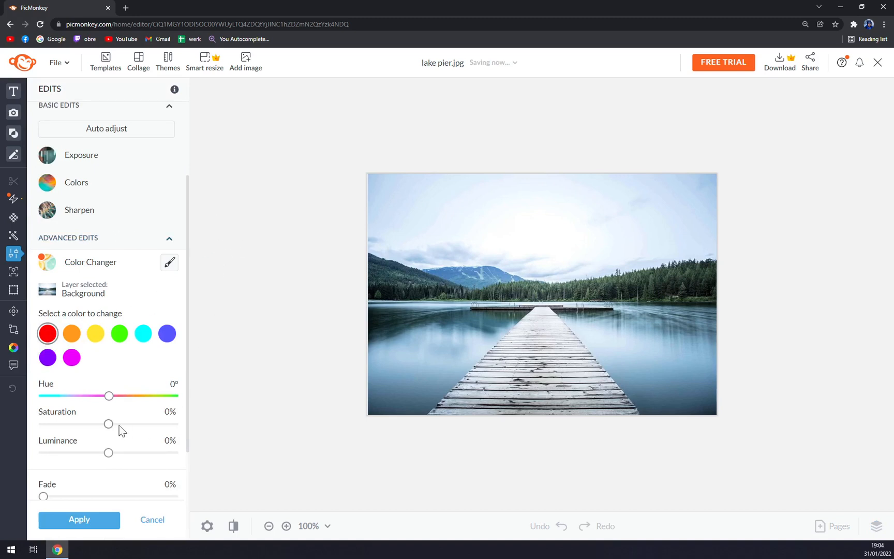
click(152, 519)
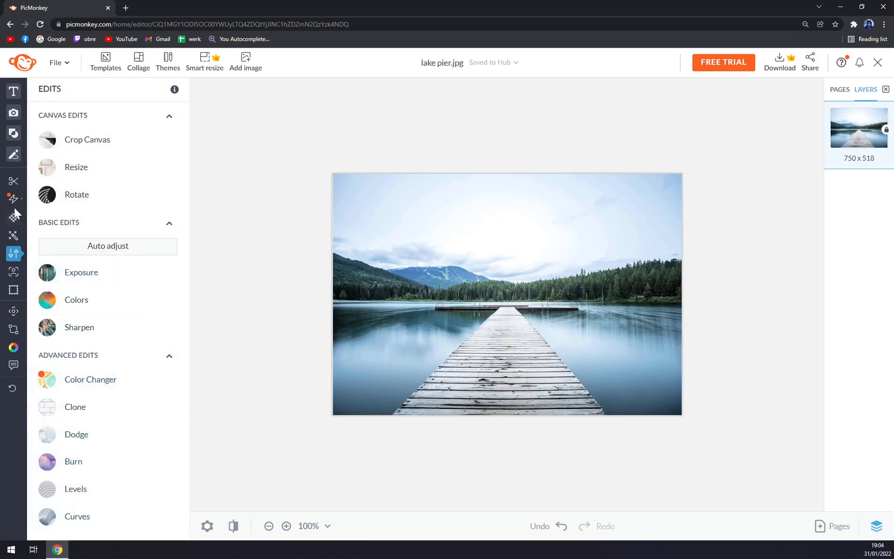
click(13, 91)
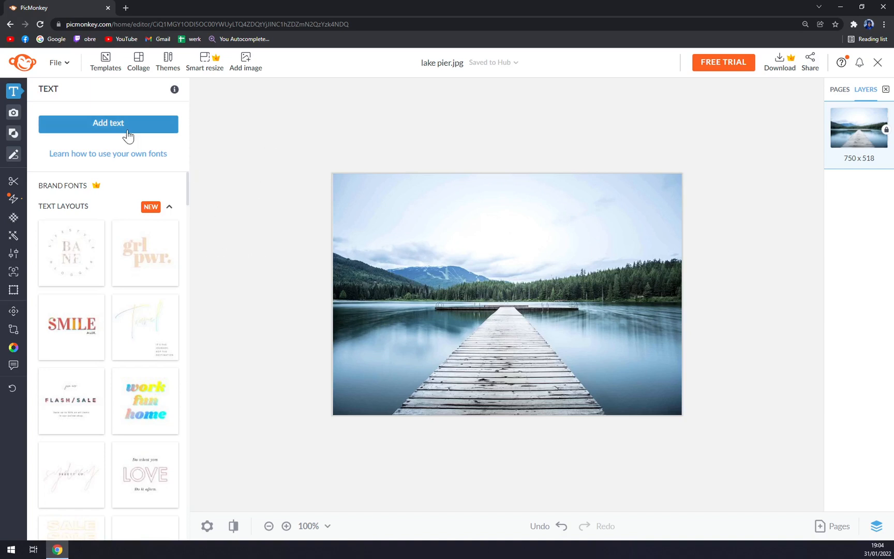
Step: Add a text box, set its font to Aileron, and type 'Hello YT'
click(107, 123)
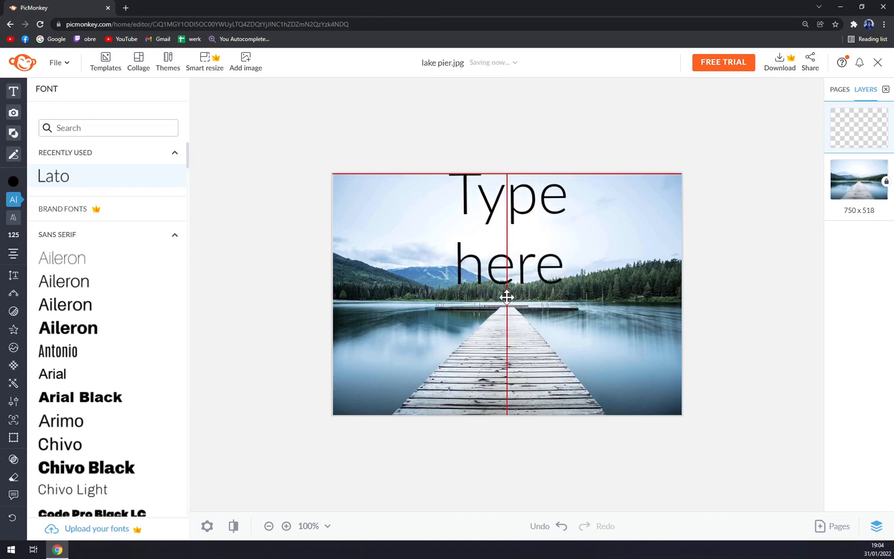
click(506, 297)
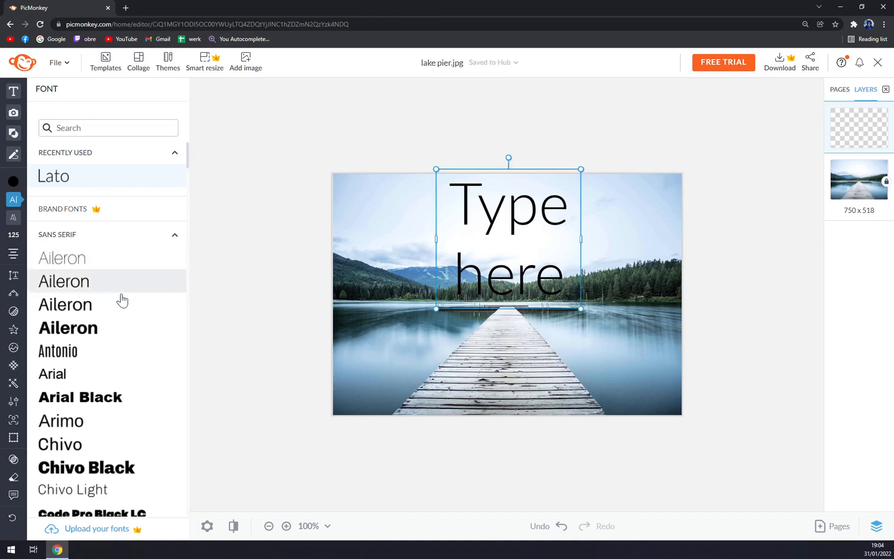
click(63, 281)
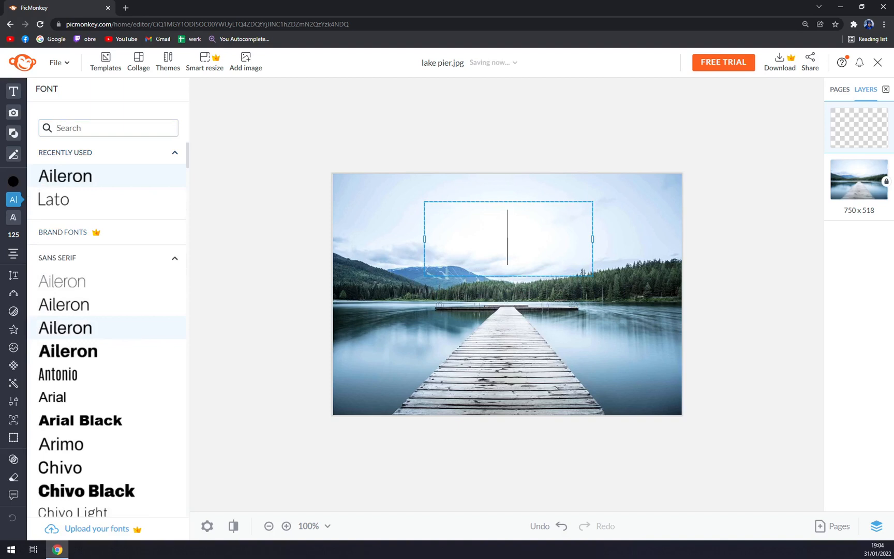
text(Hello)
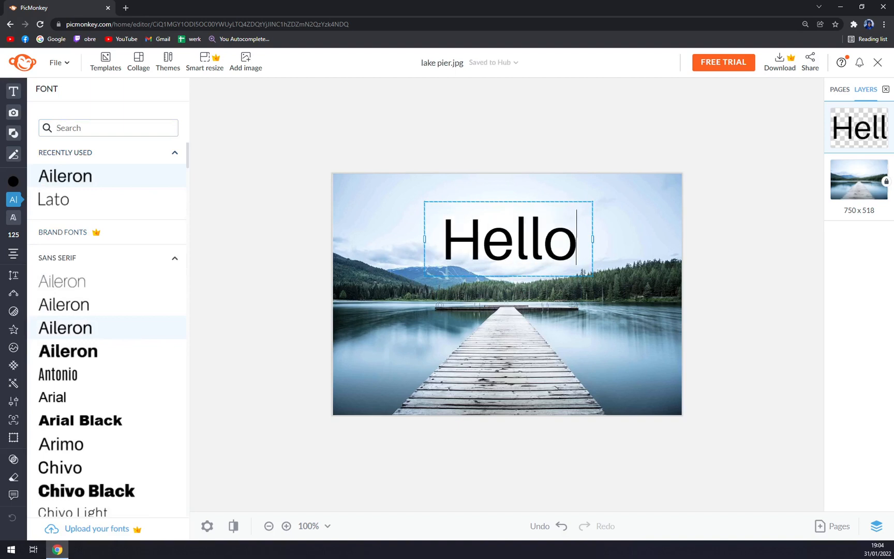
text(YT)
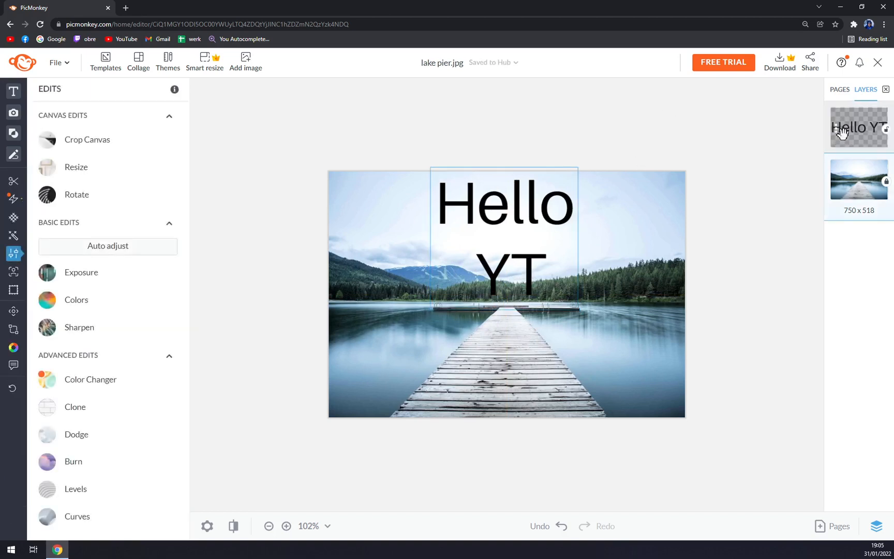
click(858, 180)
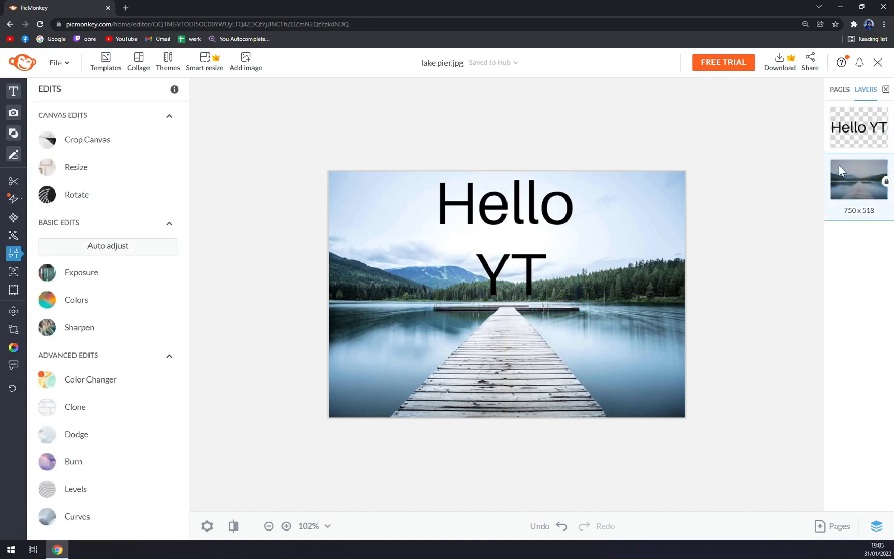
mouse_move(779, 63)
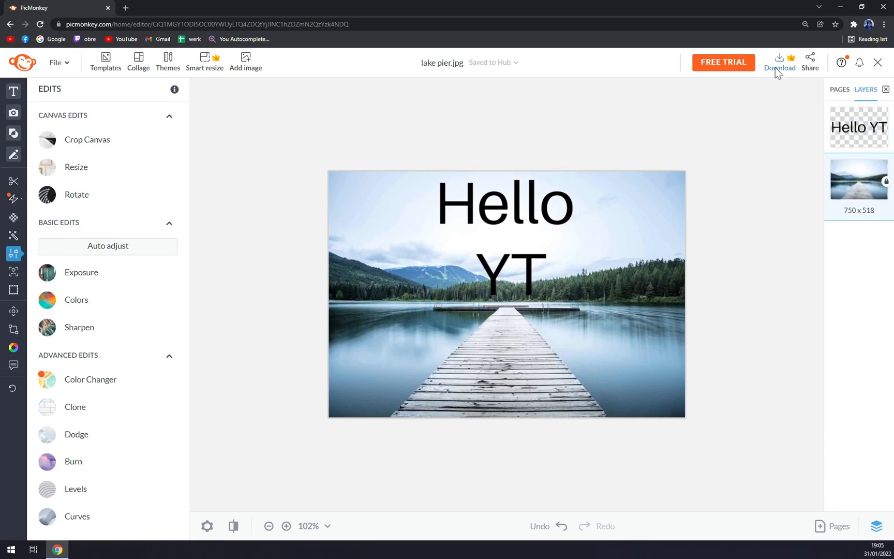
click(779, 60)
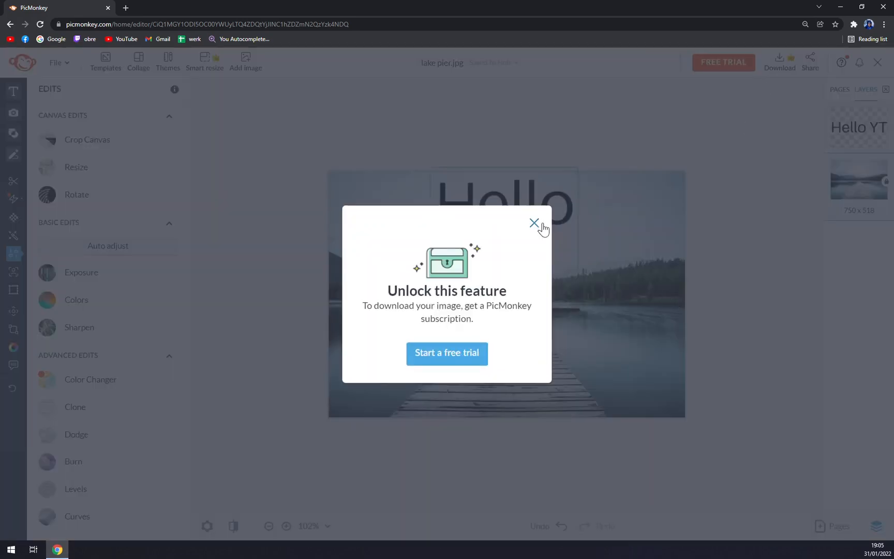
mouse_move(535, 222)
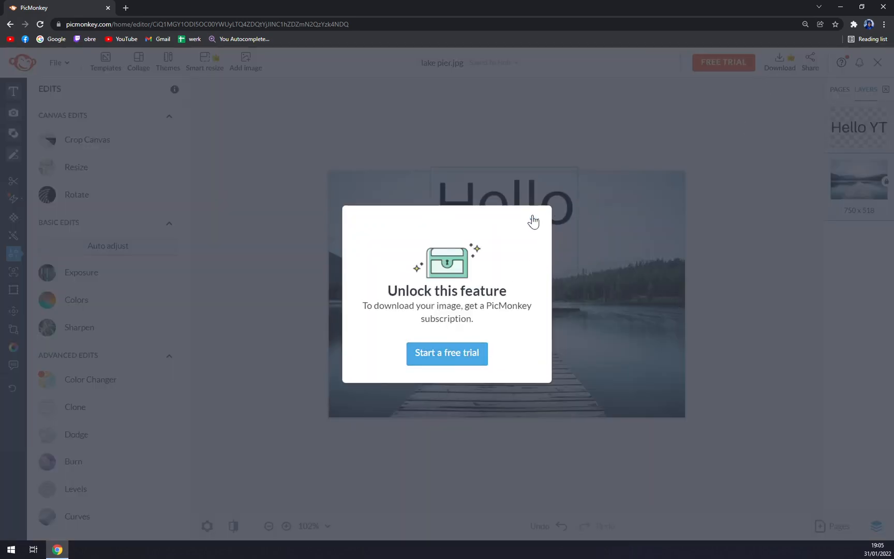
mouse_move(512, 372)
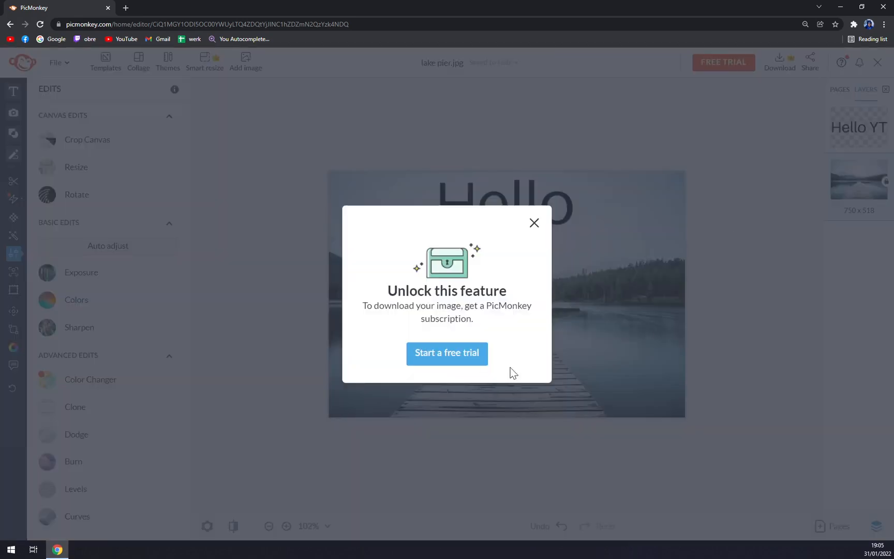
click(447, 353)
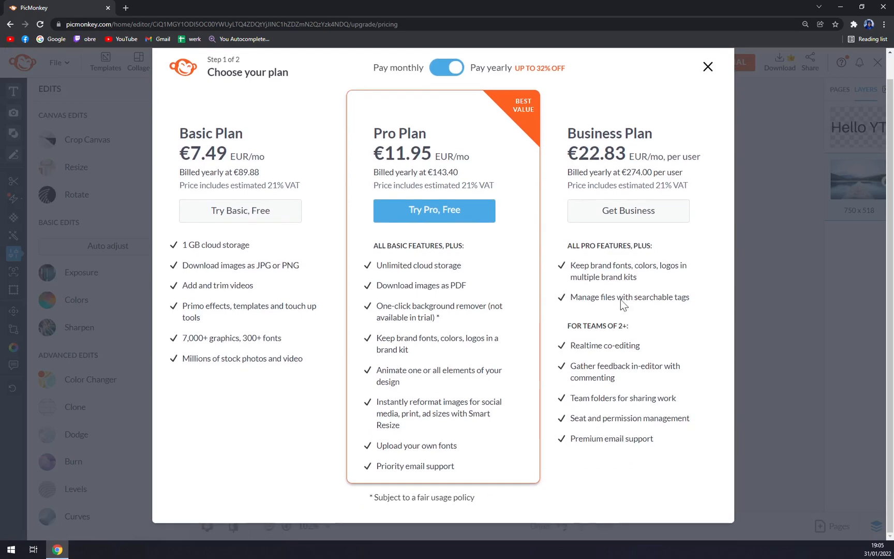
click(708, 67)
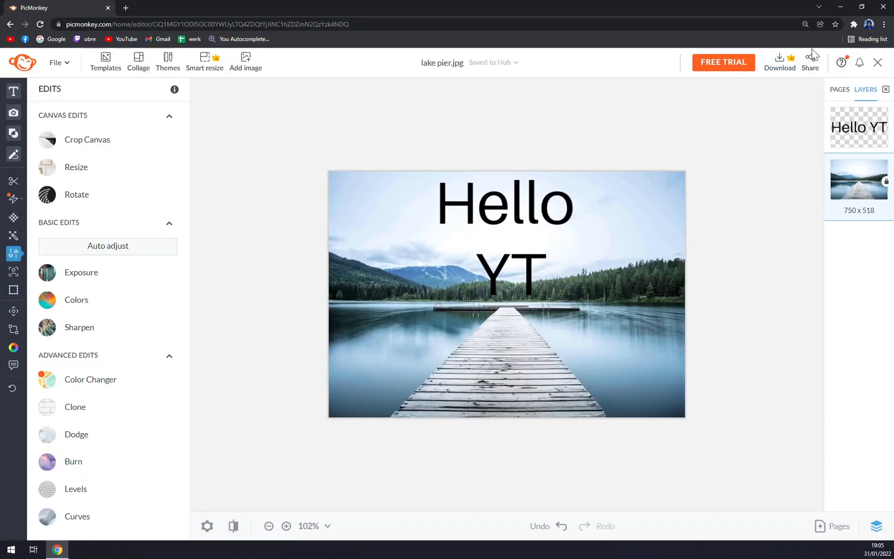
click(809, 62)
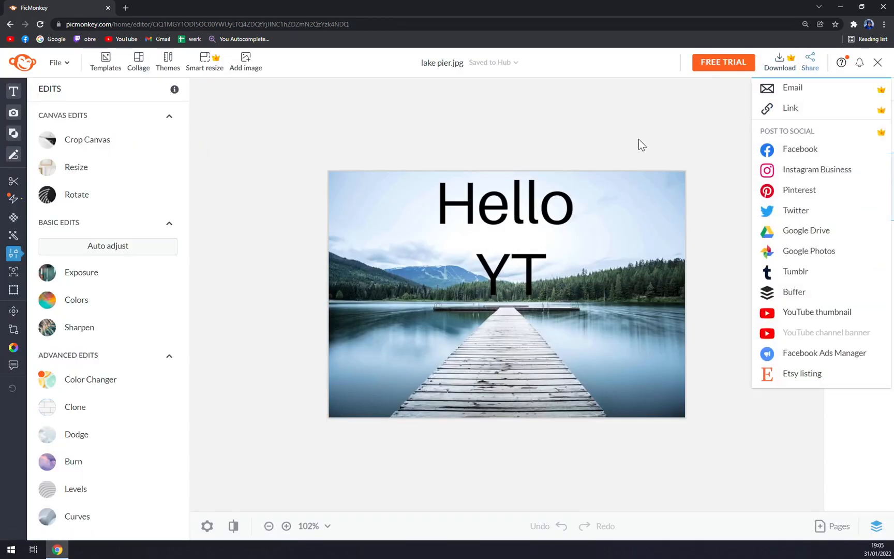
mouse_move(572, 112)
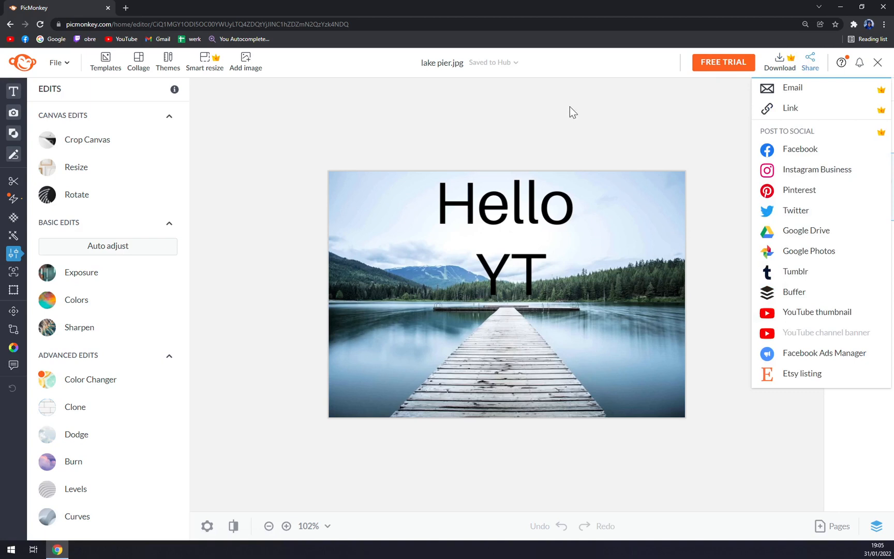
mouse_move(553, 94)
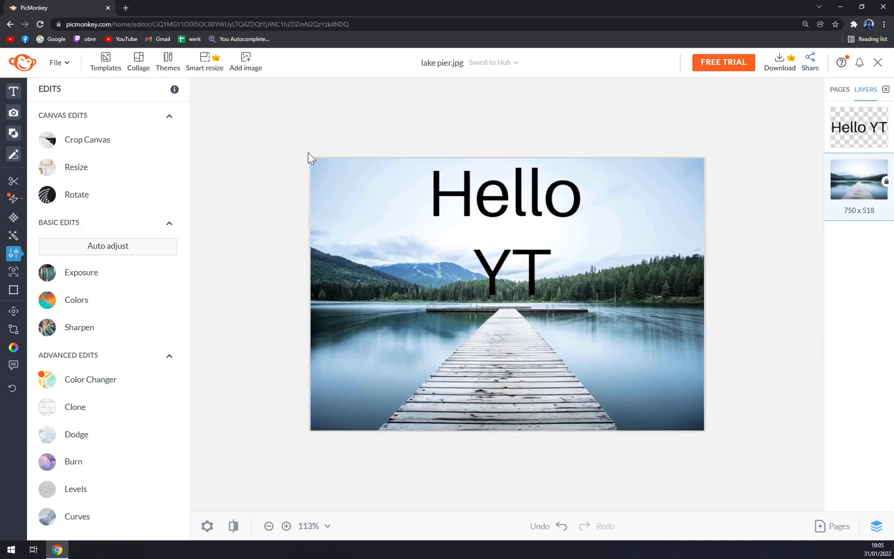
click(268, 525)
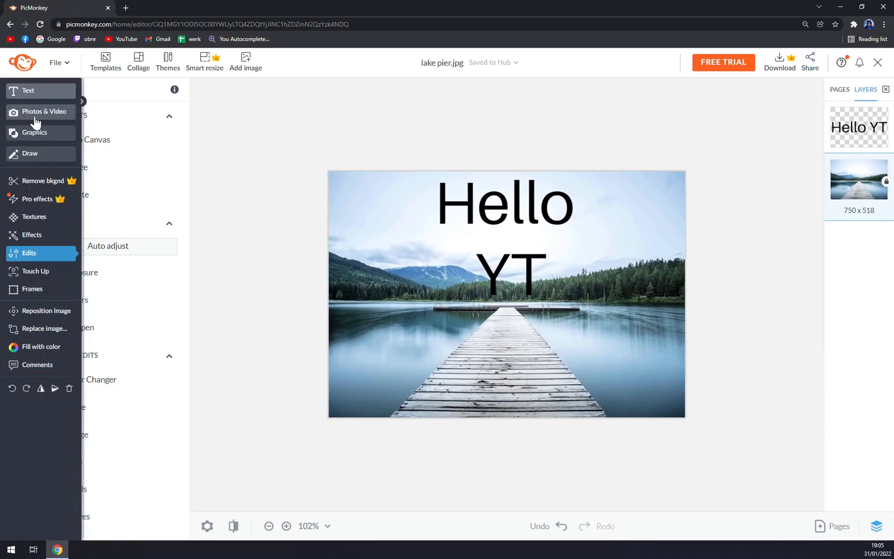
Step: Add the briefcase stock photo and bring up options for the extra child photo layer
click(43, 111)
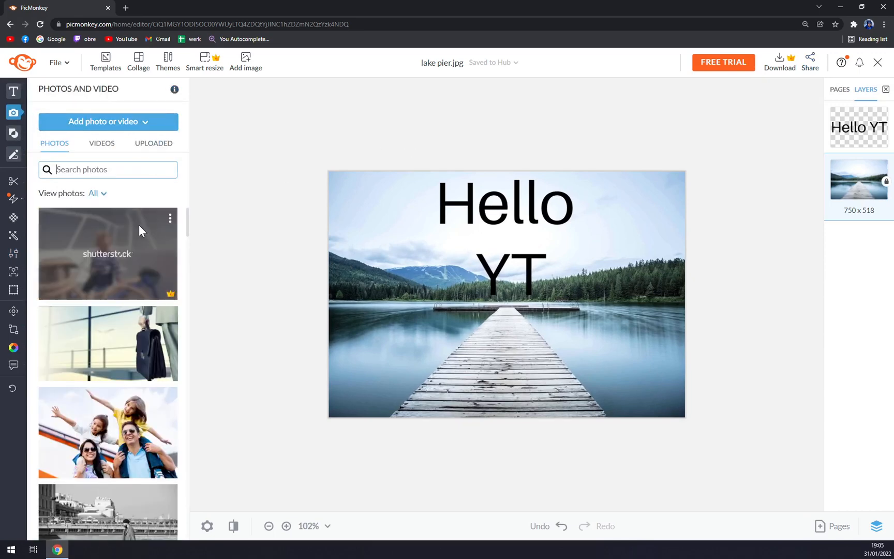
click(107, 253)
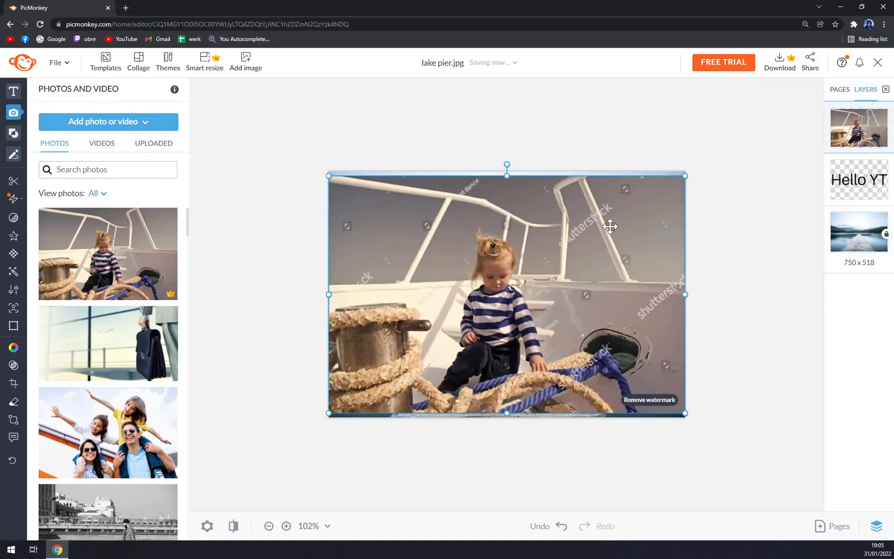
click(107, 343)
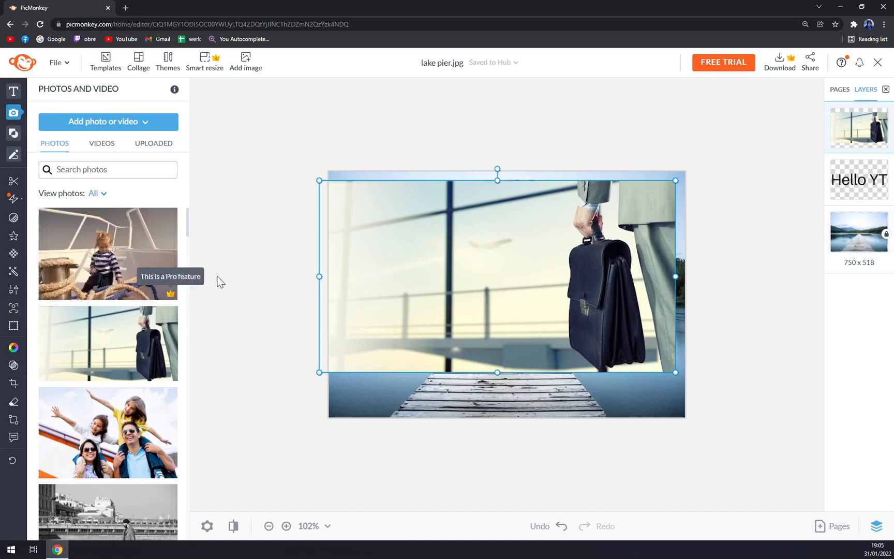
click(107, 254)
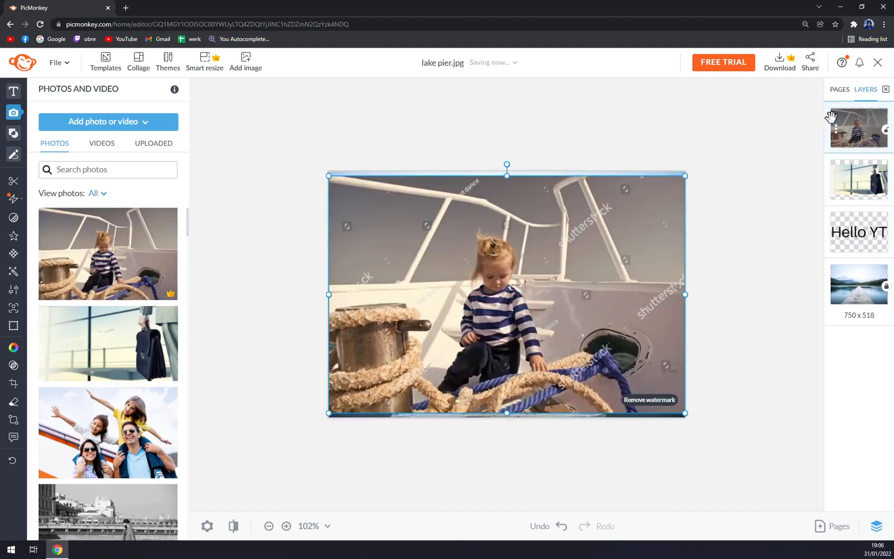
right_click(506, 294)
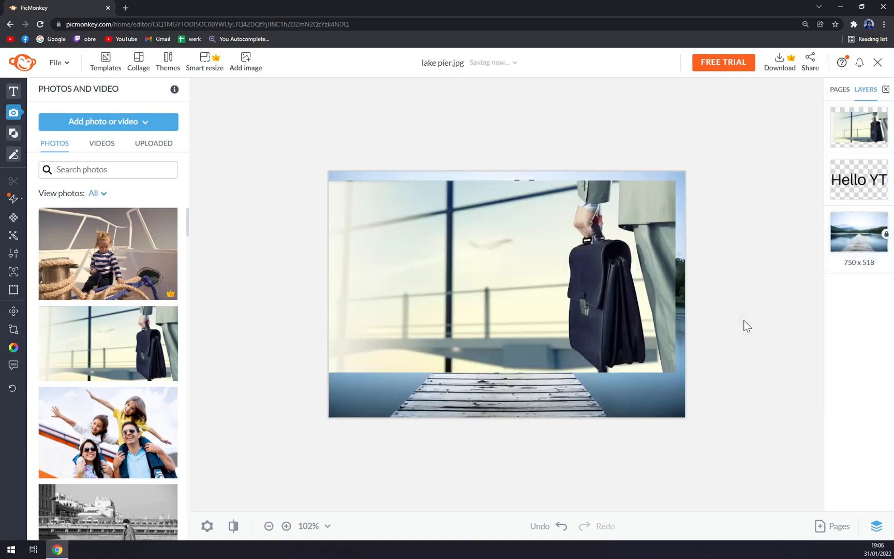
Step: Move the Hello YT text layer to the front and centre it near the top
click(858, 179)
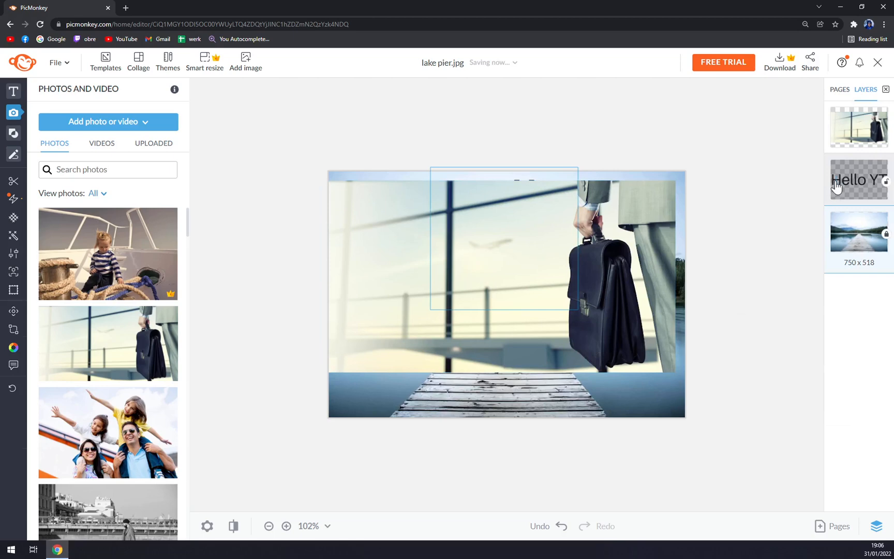
click(858, 179)
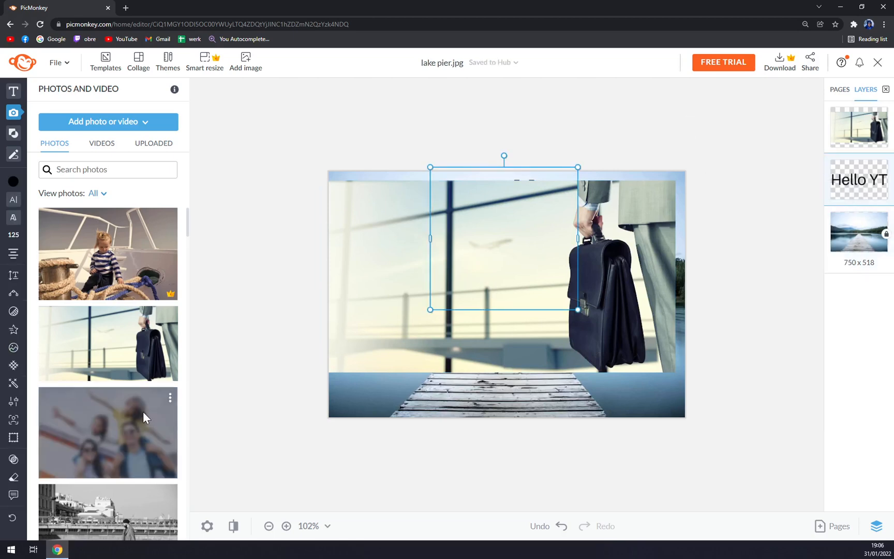
scroll(down, 3)
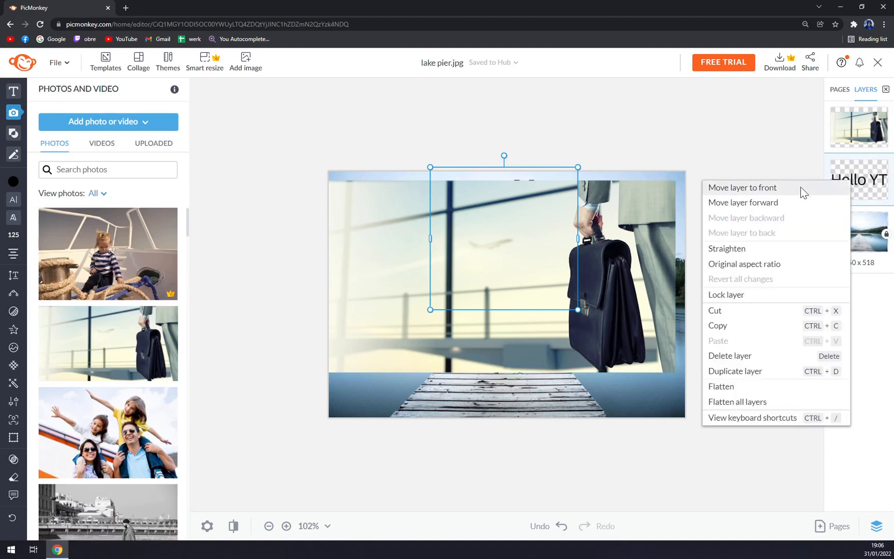
click(742, 187)
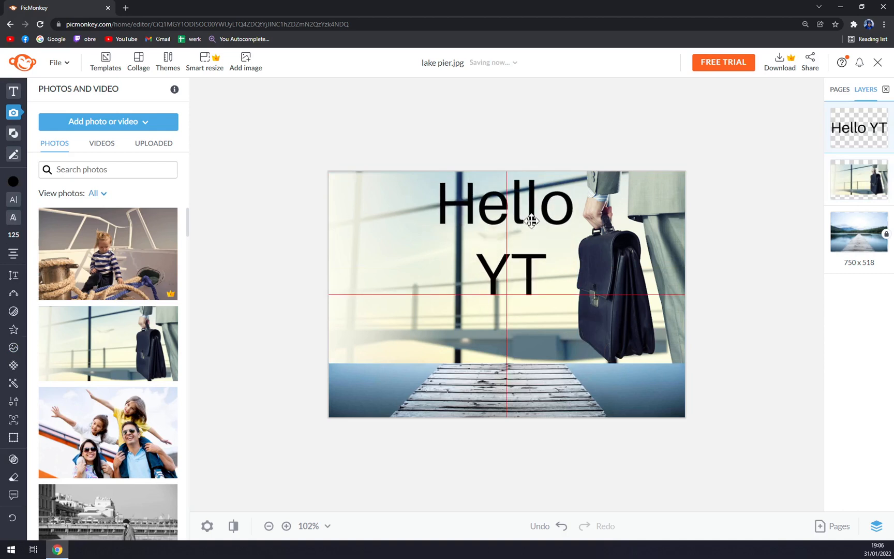
click(501, 222)
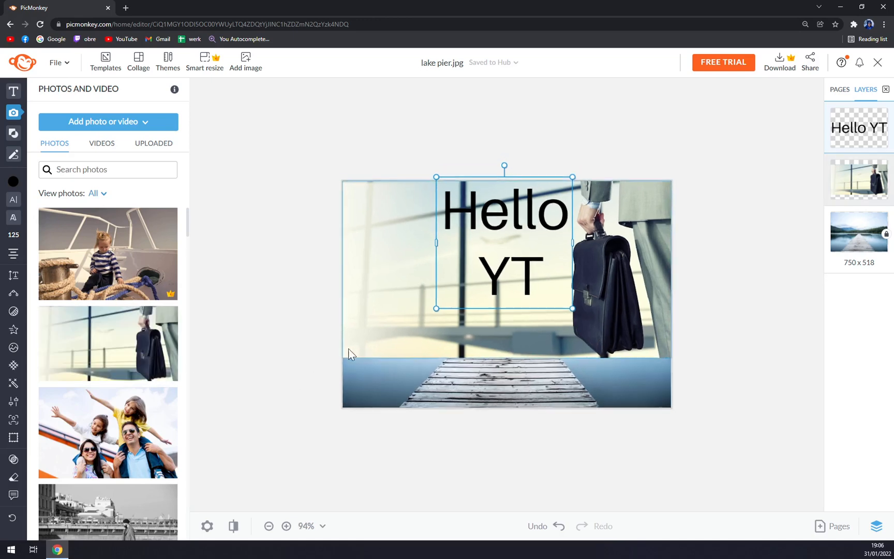
click(286, 526)
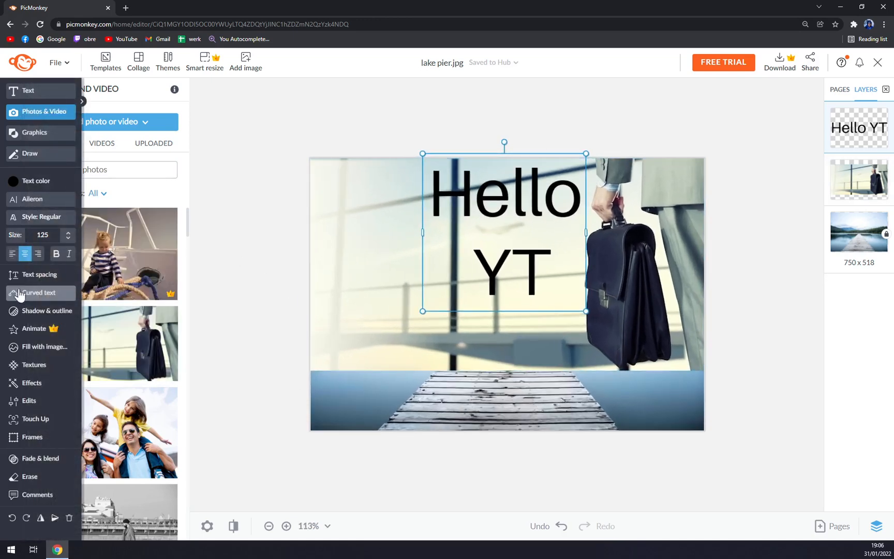
click(287, 256)
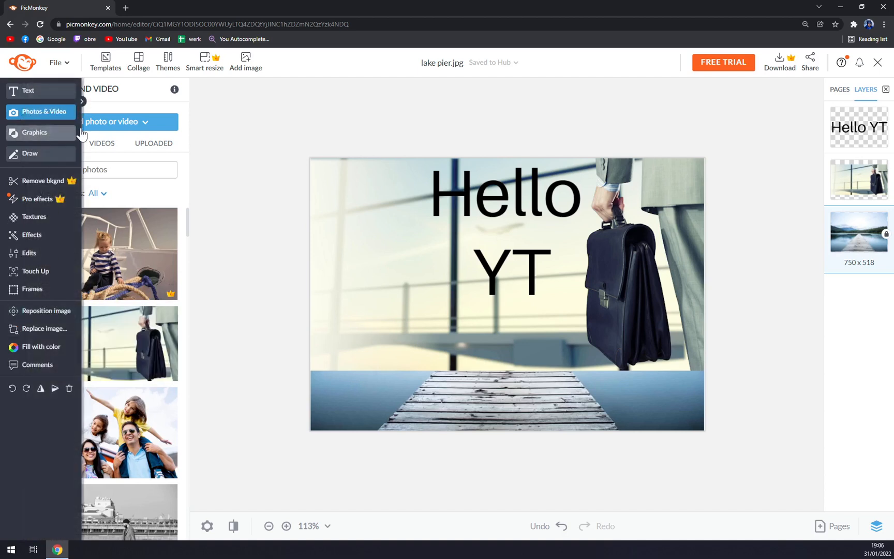
Step: Try sharing the design to Google Drive twice from the Share menu
click(810, 61)
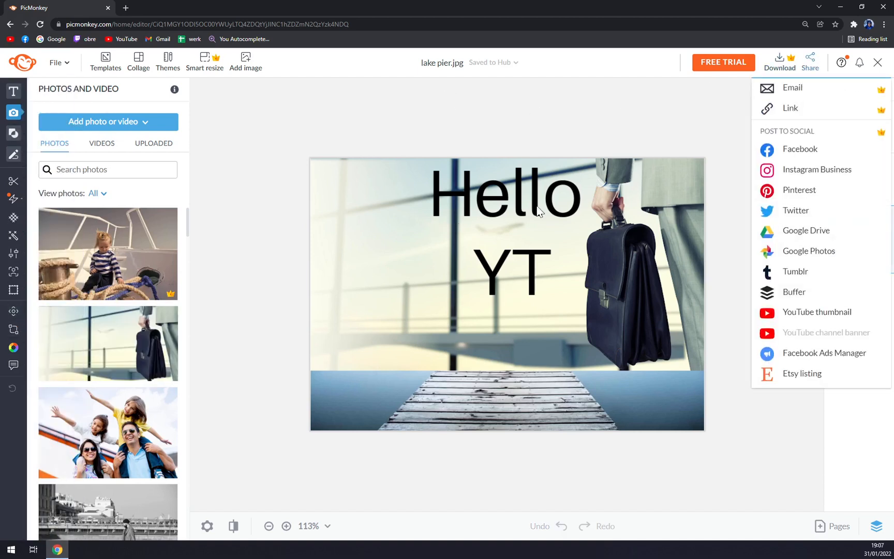
mouse_move(801, 142)
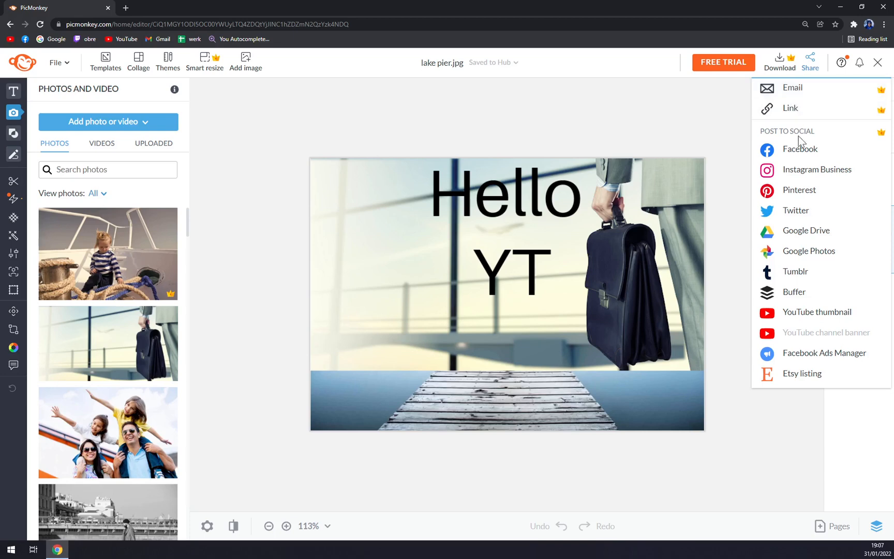
mouse_move(806, 231)
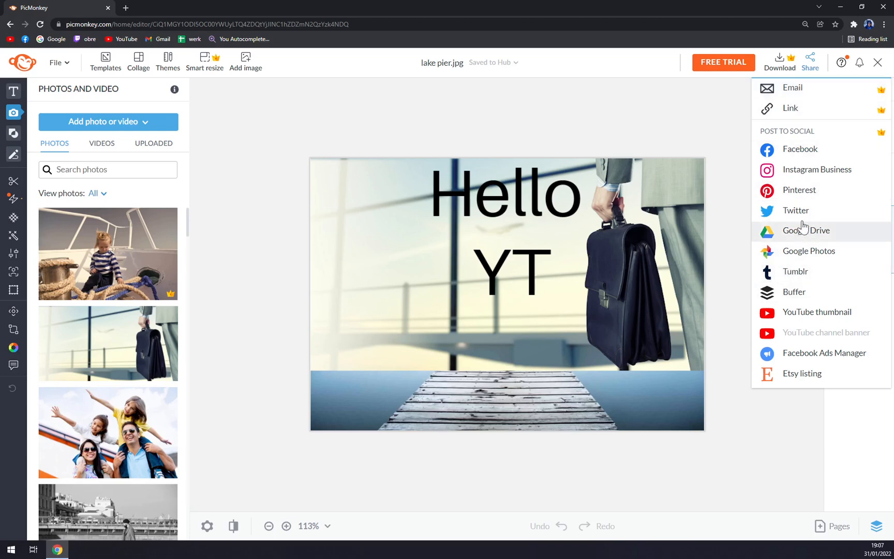
click(806, 230)
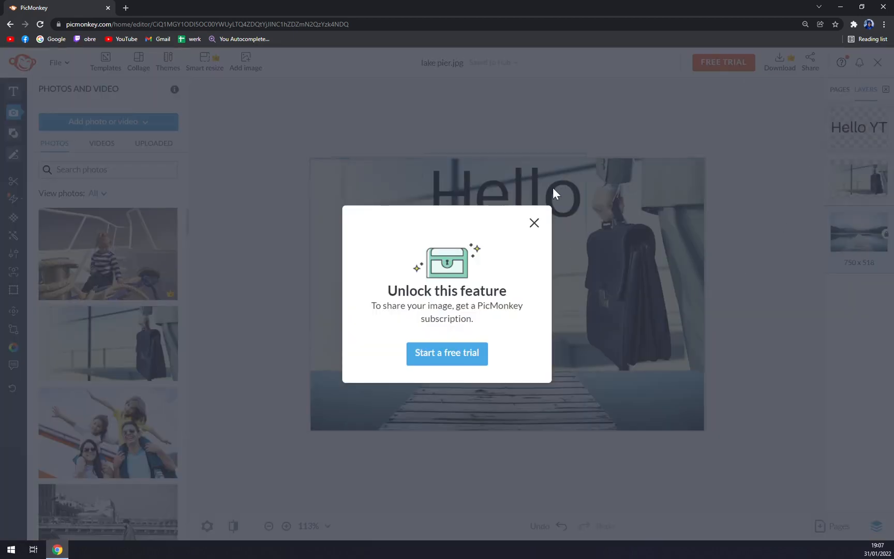
mouse_move(534, 223)
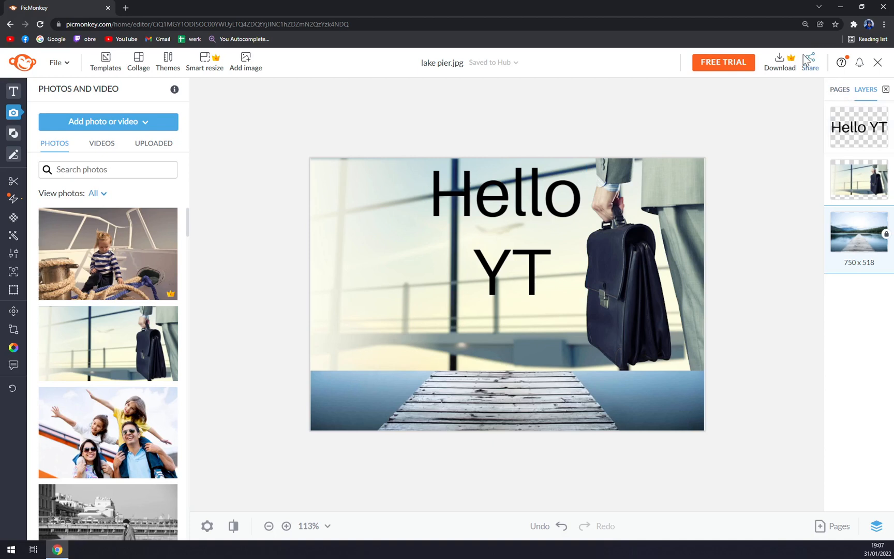
click(809, 61)
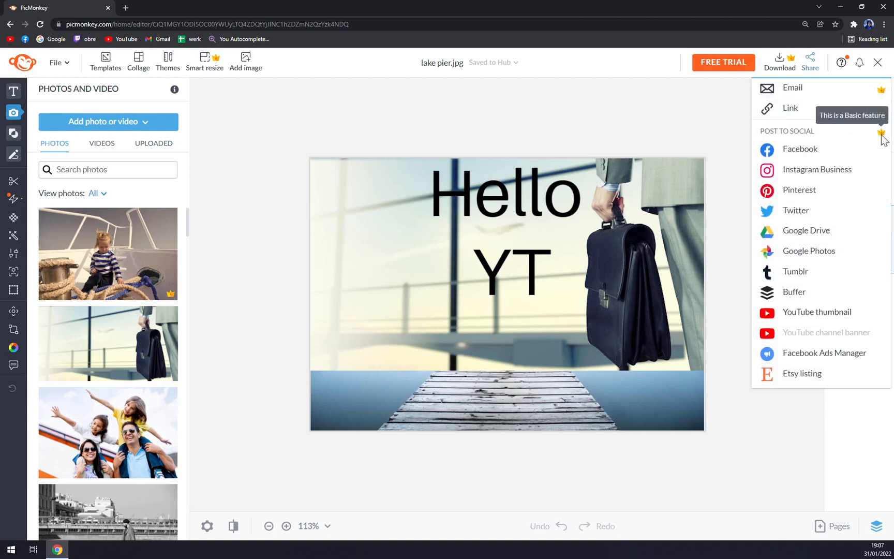
mouse_move(805, 230)
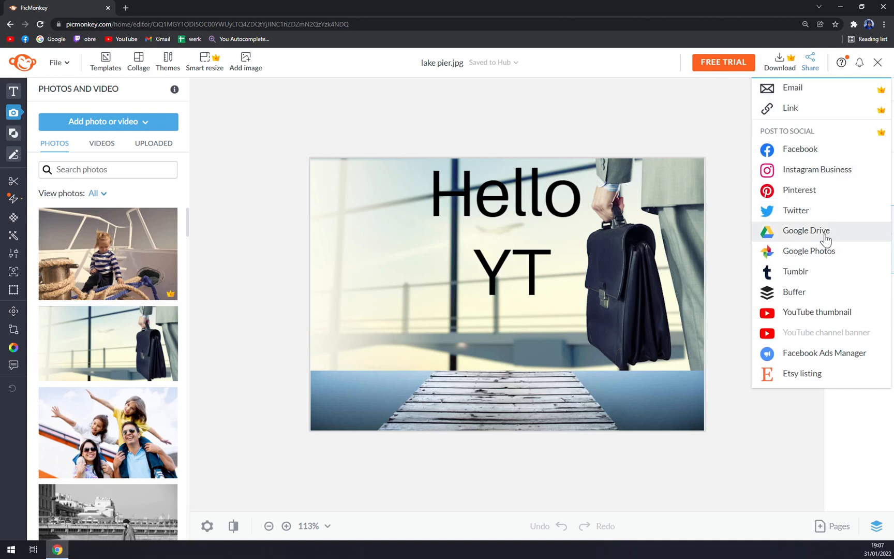
mouse_move(810, 111)
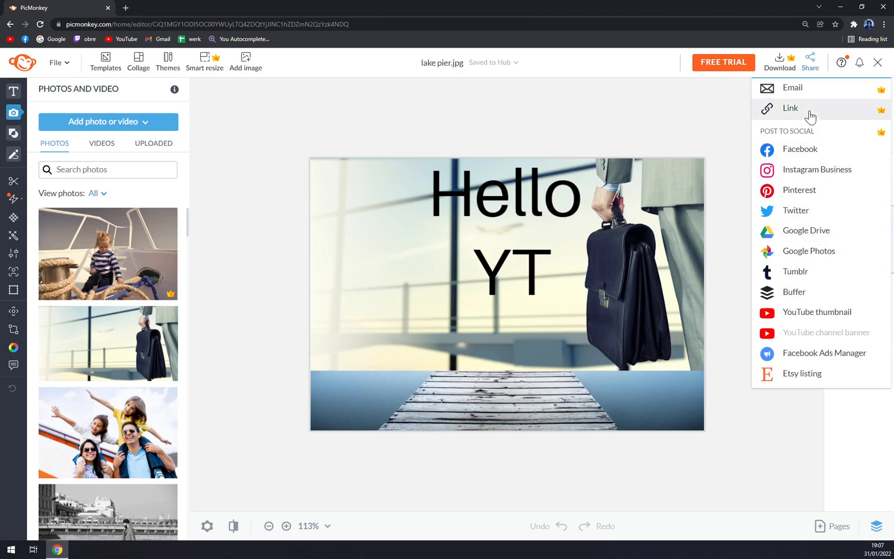
mouse_move(808, 230)
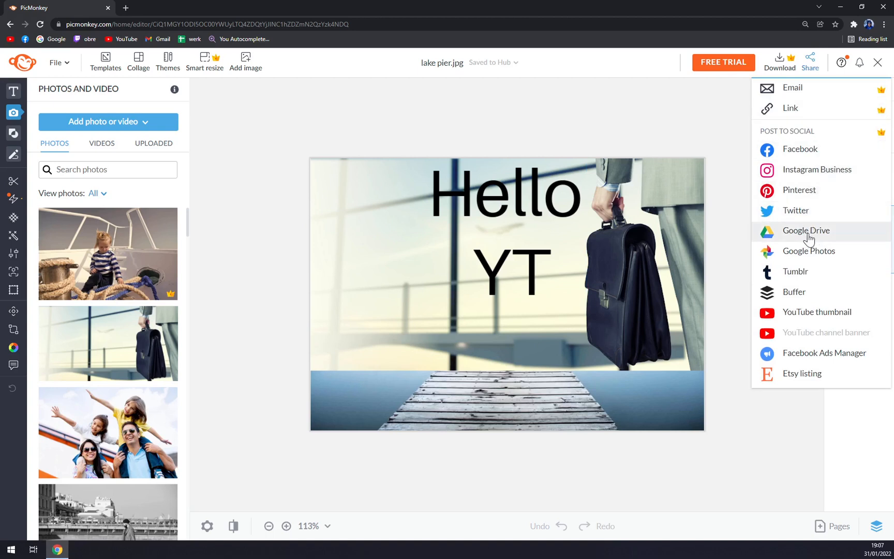
click(806, 230)
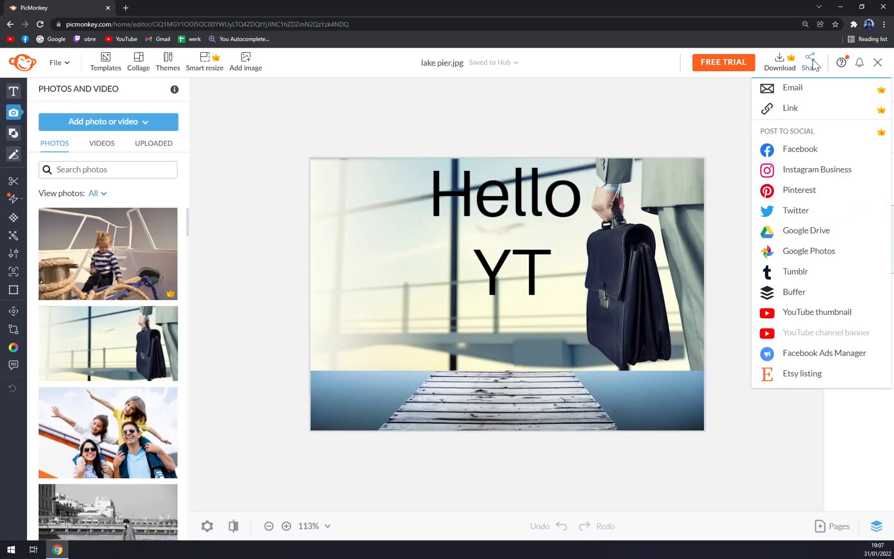
mouse_move(805, 230)
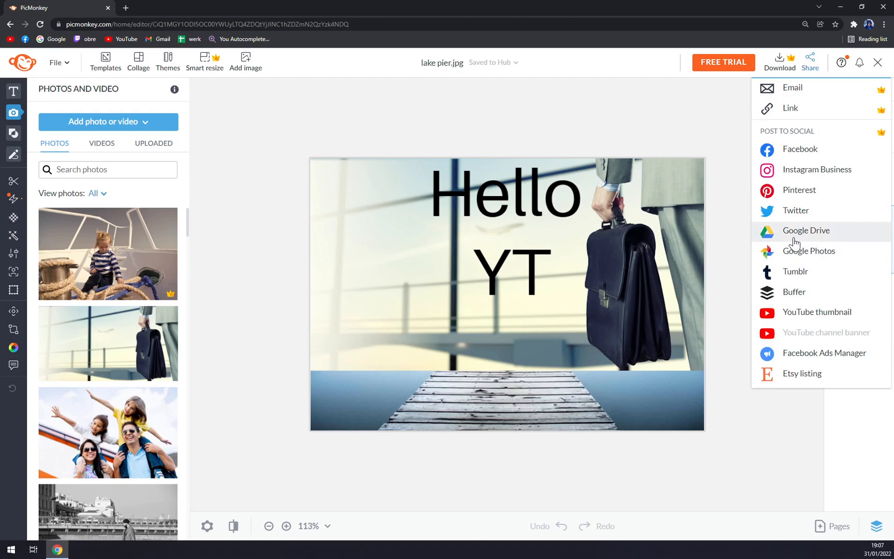
mouse_move(810, 202)
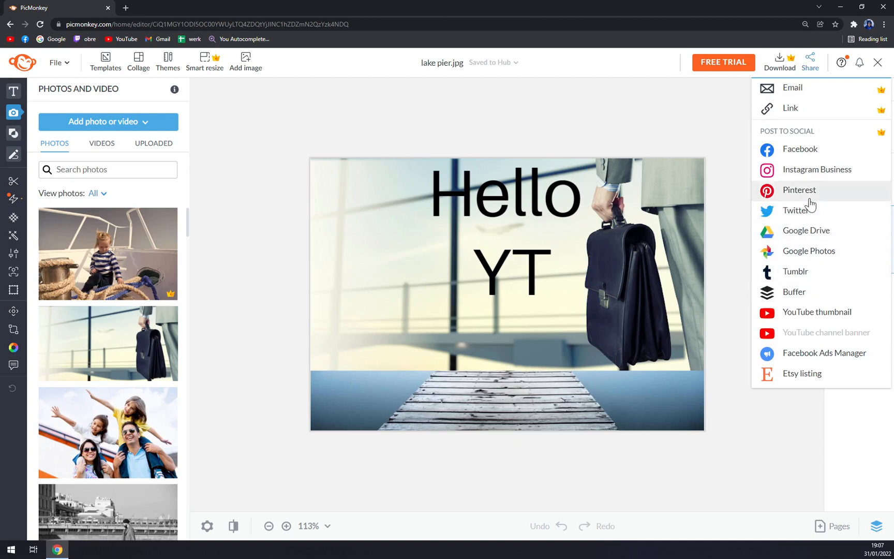
mouse_move(741, 113)
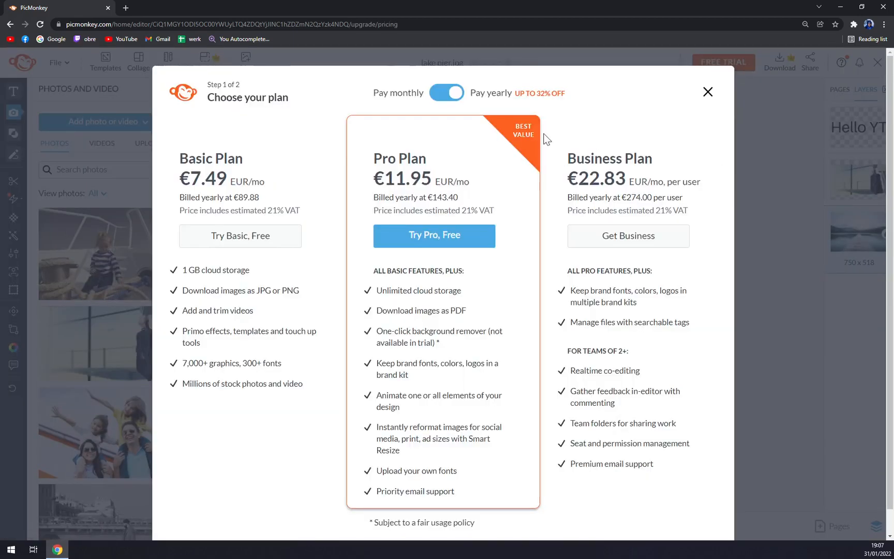
mouse_move(240, 236)
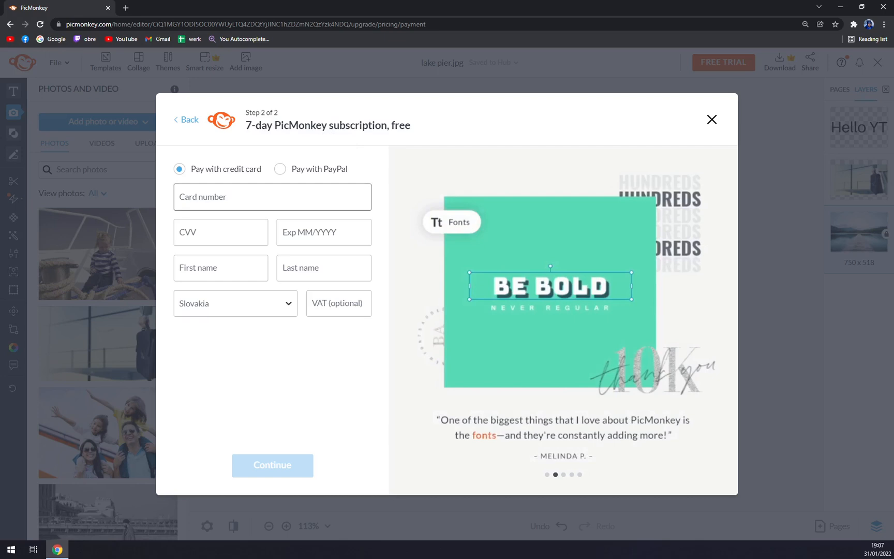
Step: Close the free-trial payment dialog to return to the Hello YT pier design
click(712, 120)
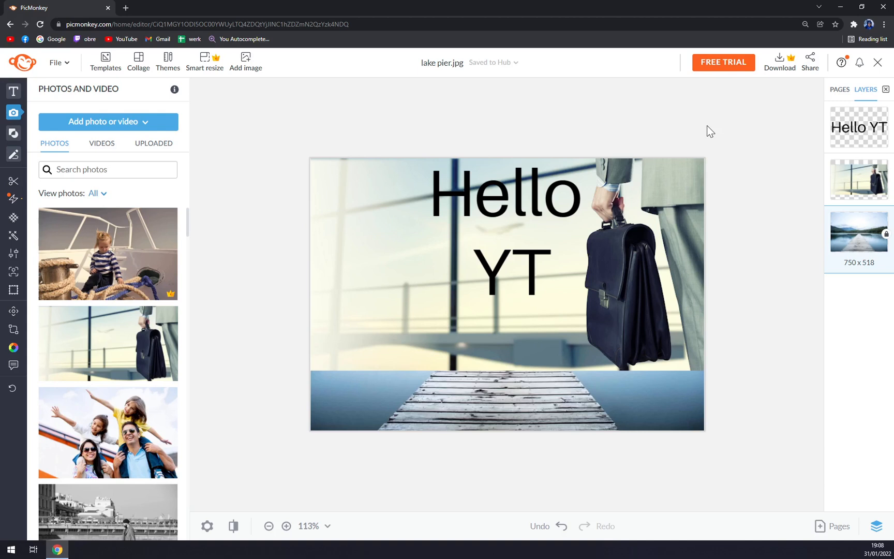
mouse_move(654, 95)
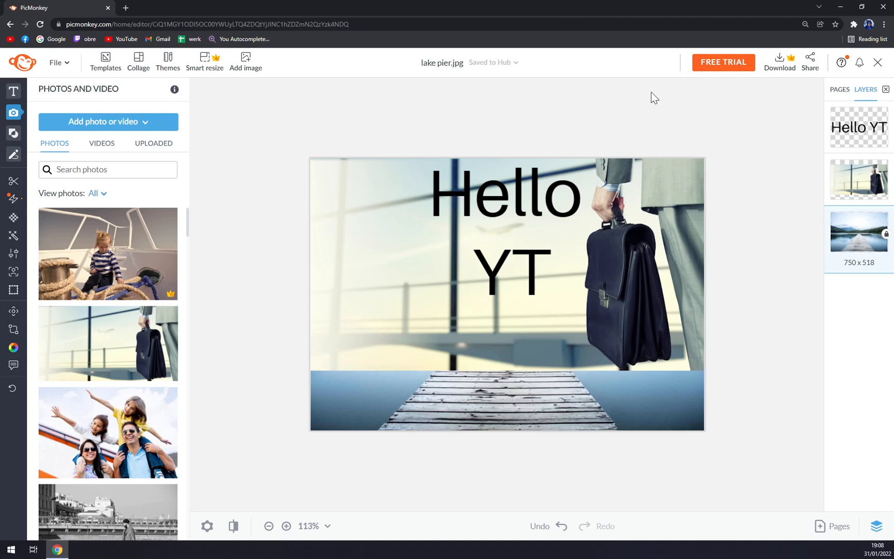
mouse_move(170, 284)
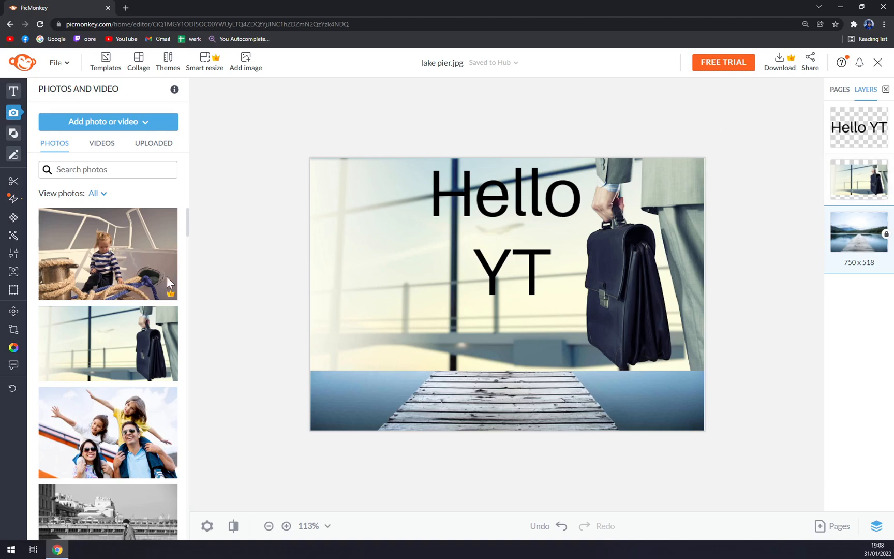
mouse_move(29, 215)
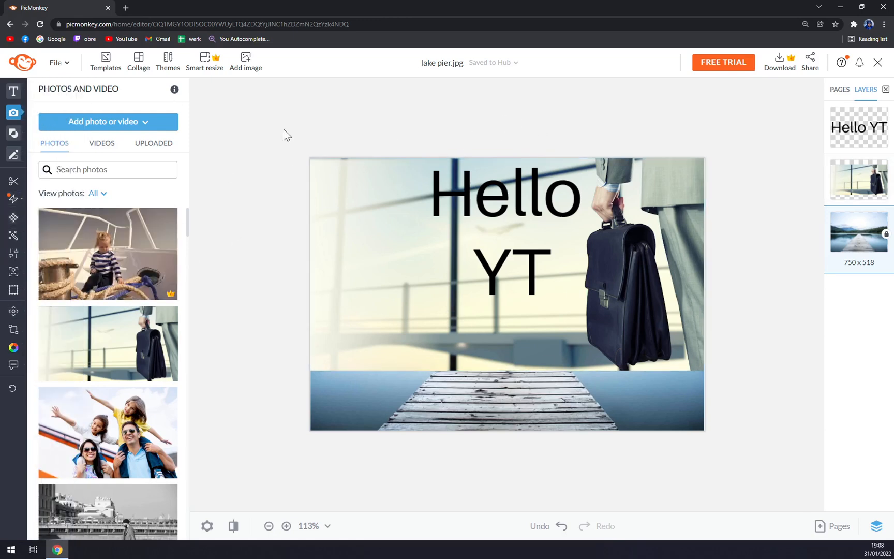
Step: Browse the Collage layouts, then bring up the Themes panel beside the pier design
click(138, 61)
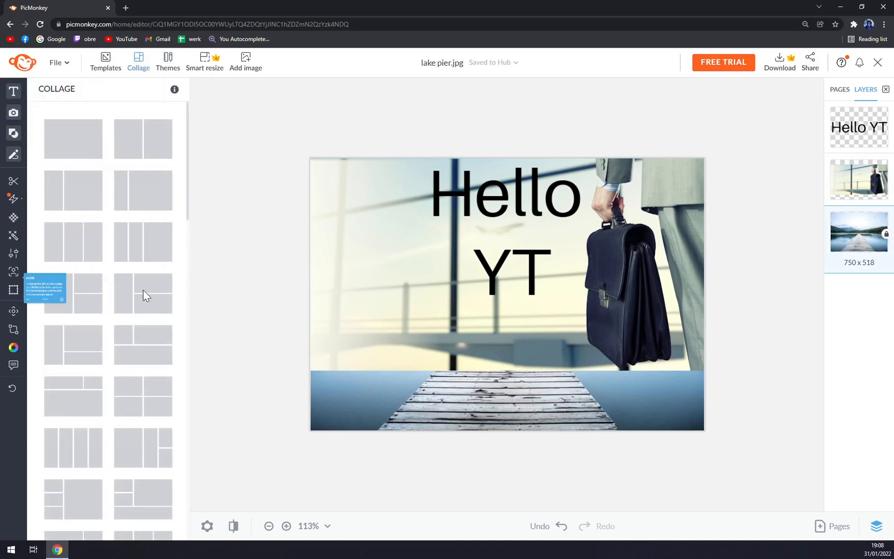
click(167, 62)
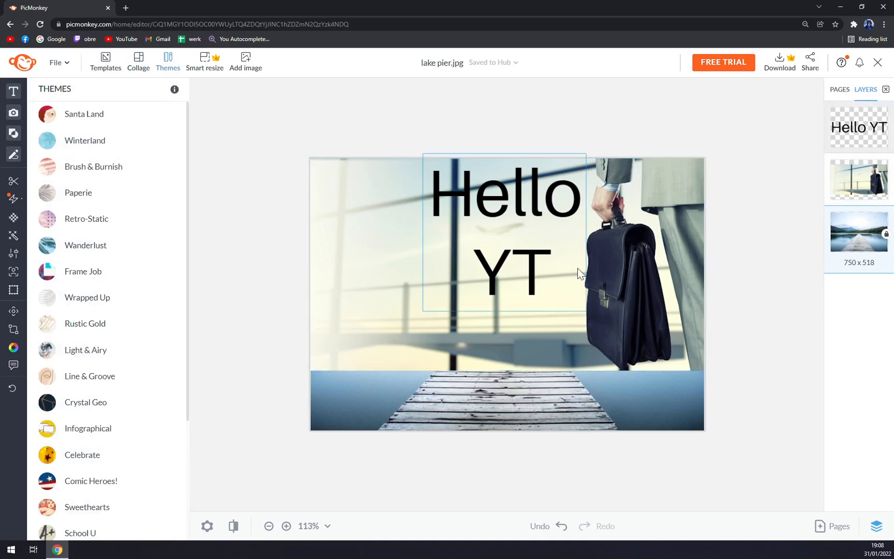
click(722, 62)
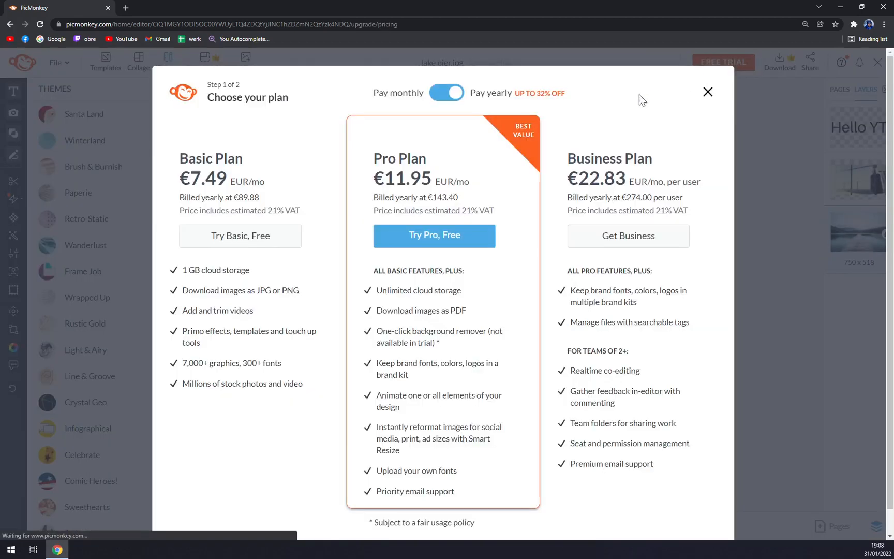
mouse_move(698, 132)
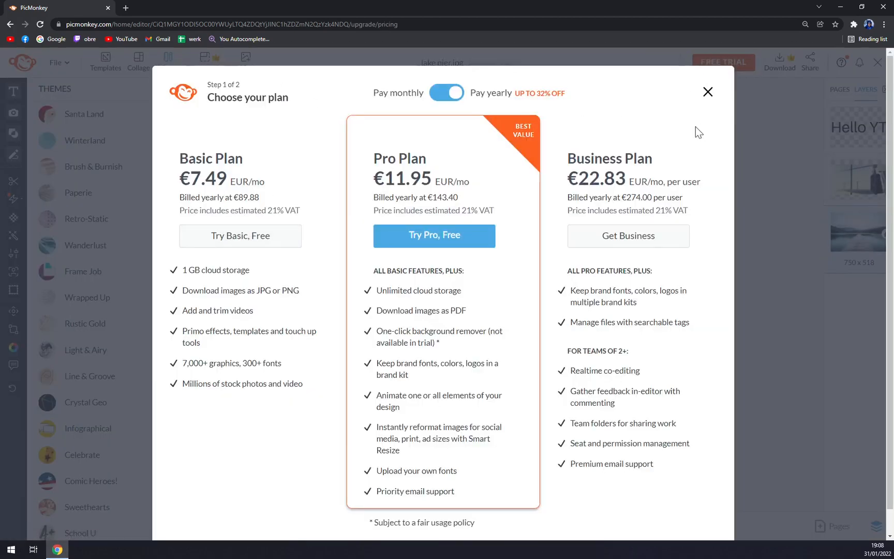
click(707, 91)
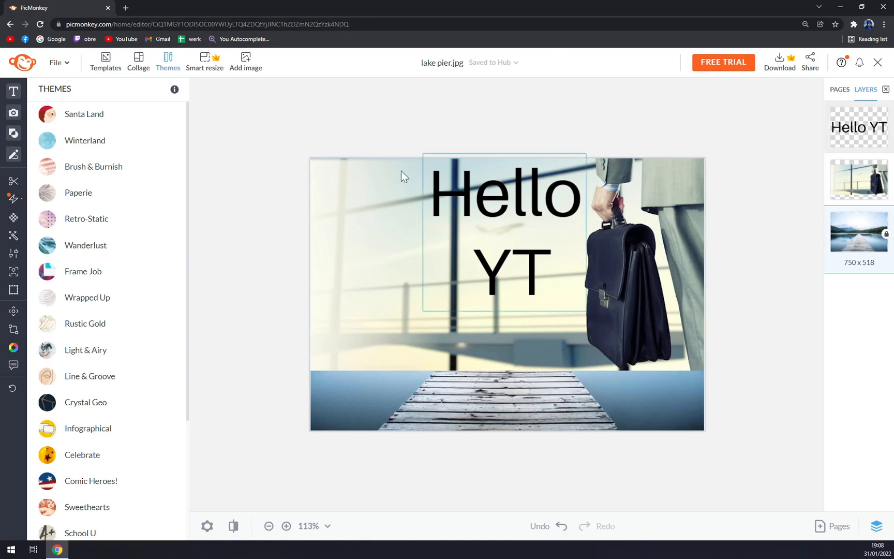
click(398, 263)
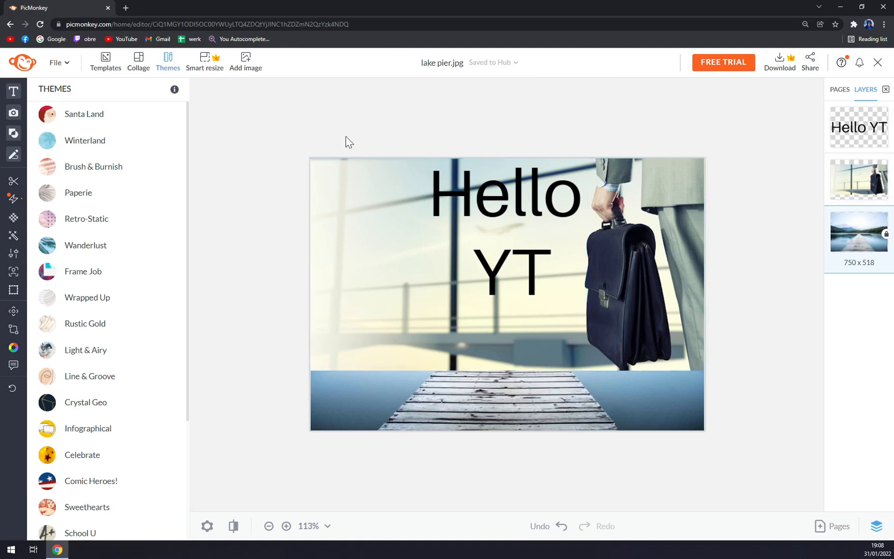
mouse_move(369, 152)
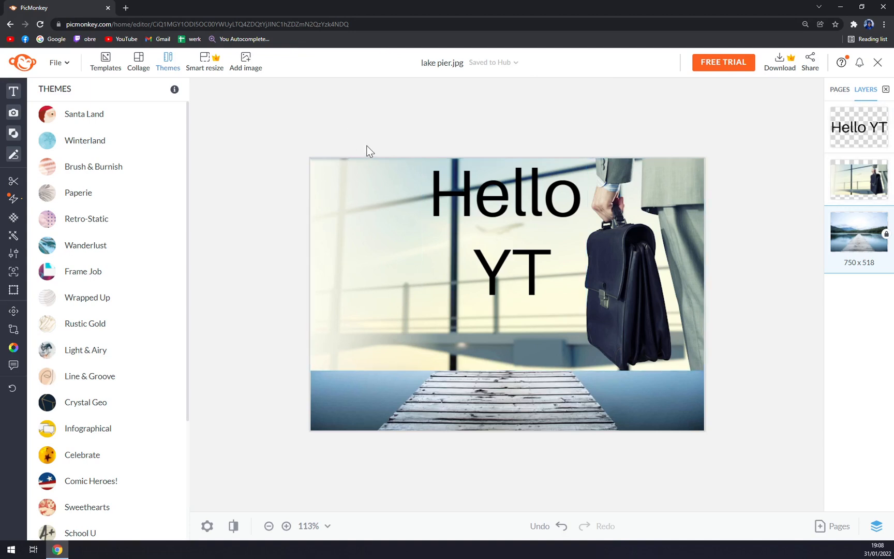
mouse_move(348, 148)
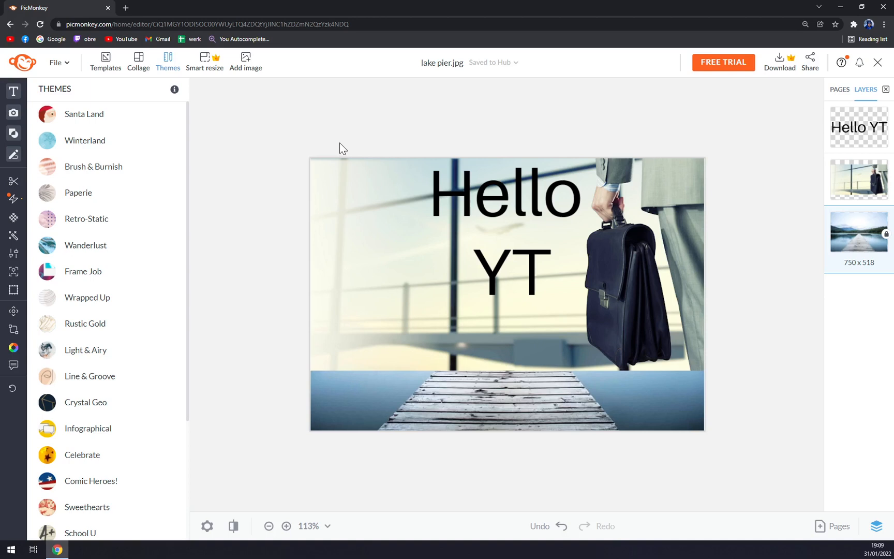
mouse_move(335, 146)
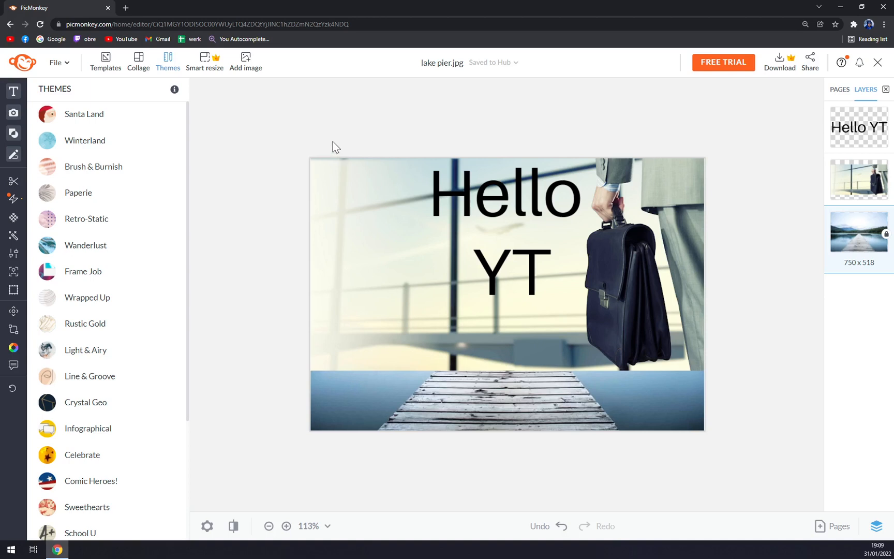
mouse_move(311, 133)
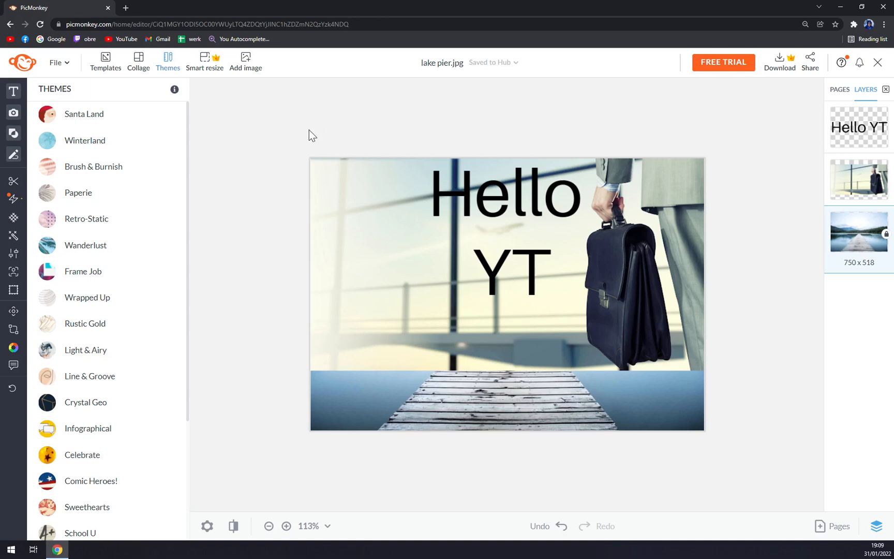